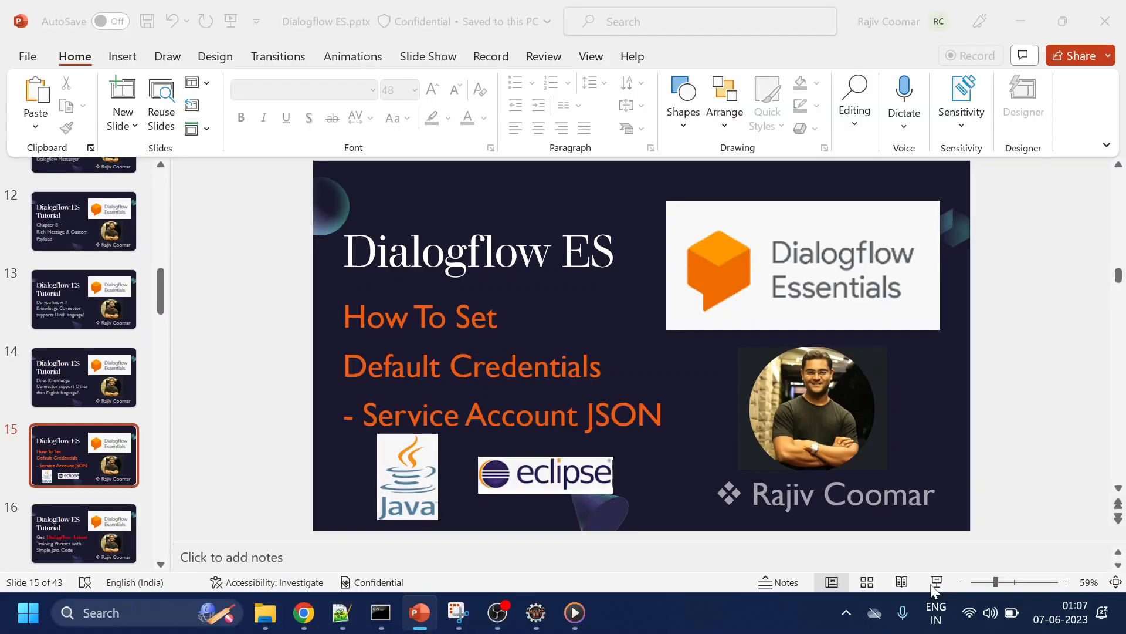
pyautogui.moveTo(937, 582)
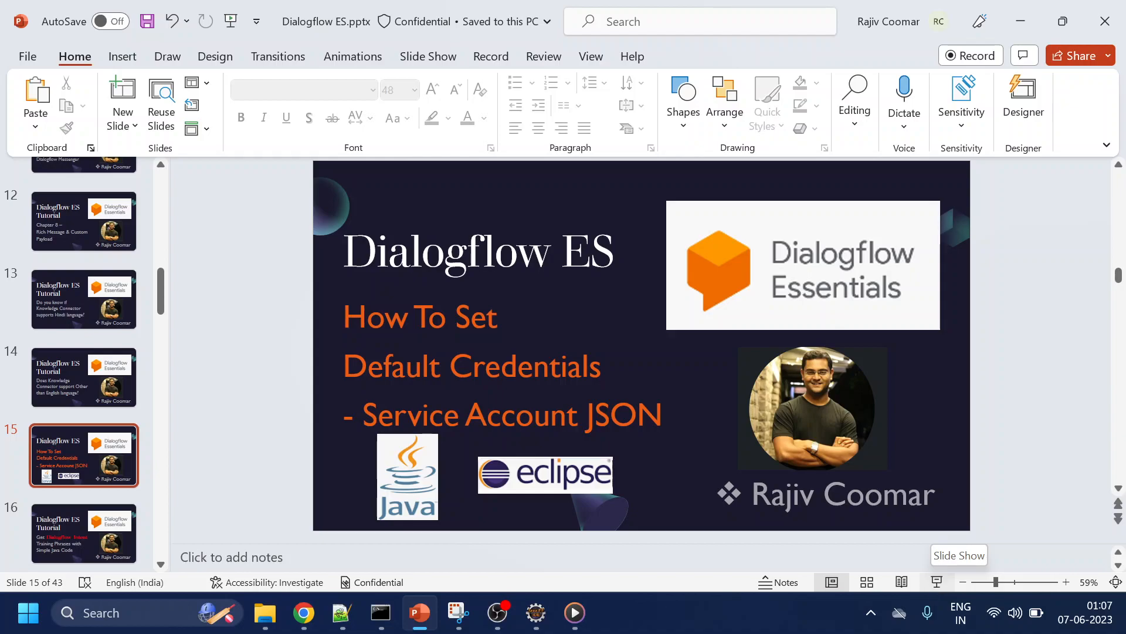
pyautogui.moveTo(452, 517)
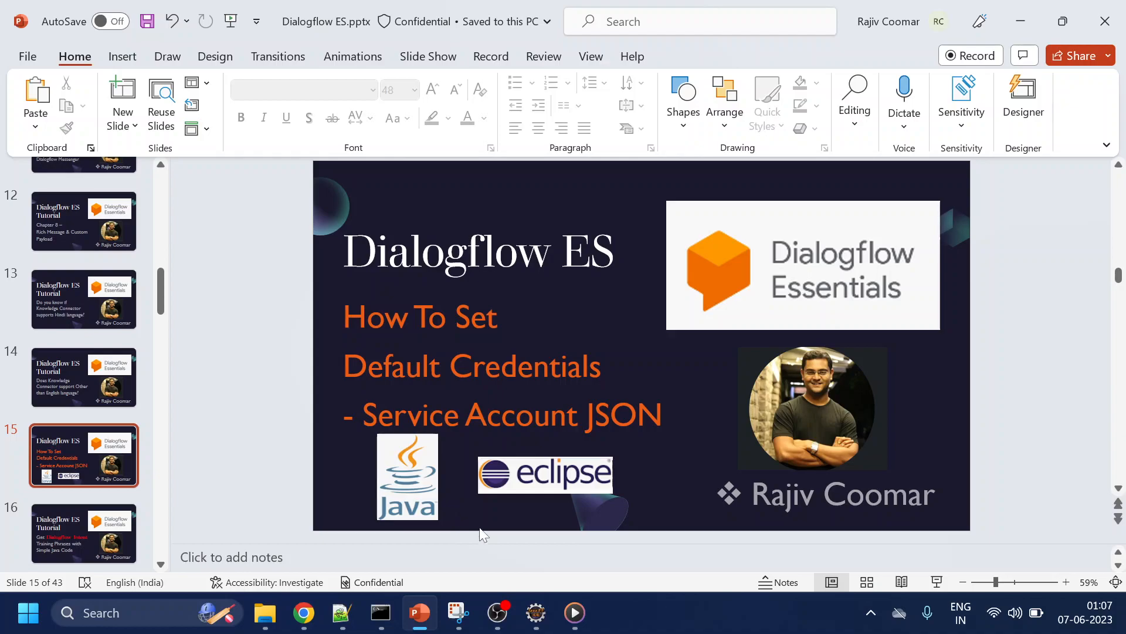
pyautogui.moveTo(495, 546)
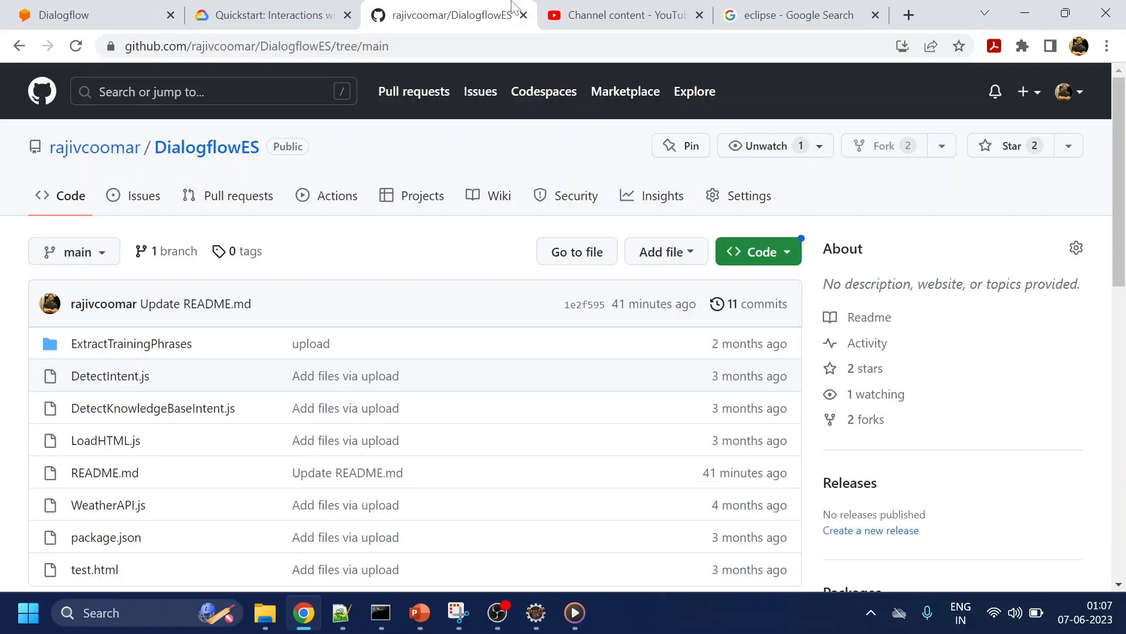
# Scroll through the Java detect-intent sample on the Dialogflow ES API quickstart page
pyautogui.click(271, 14)
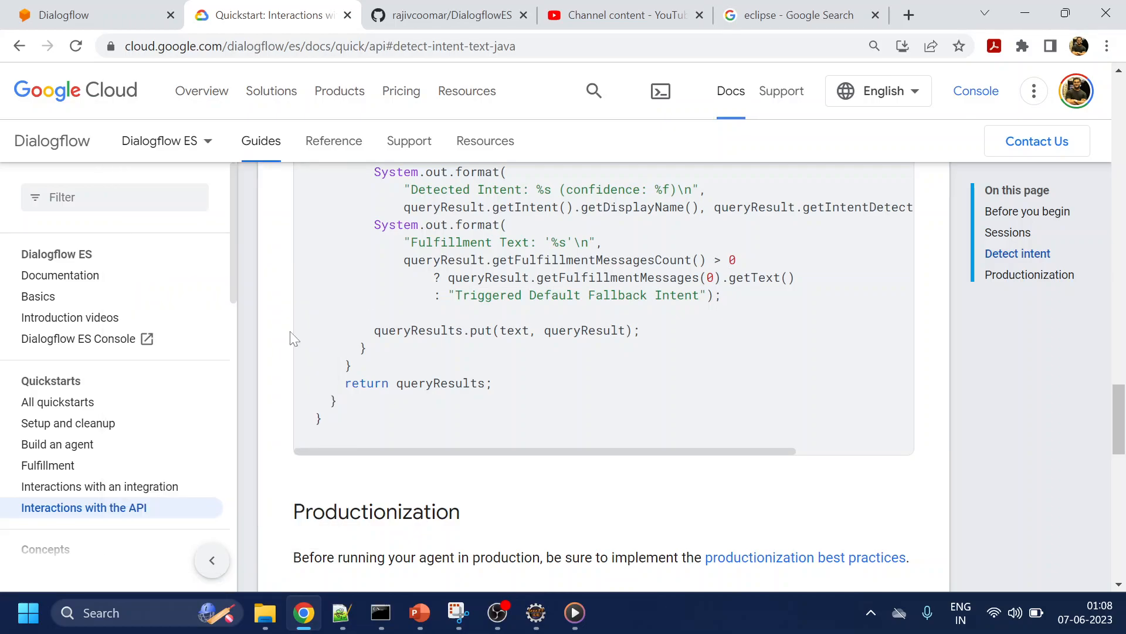
pyautogui.moveTo(694, 344)
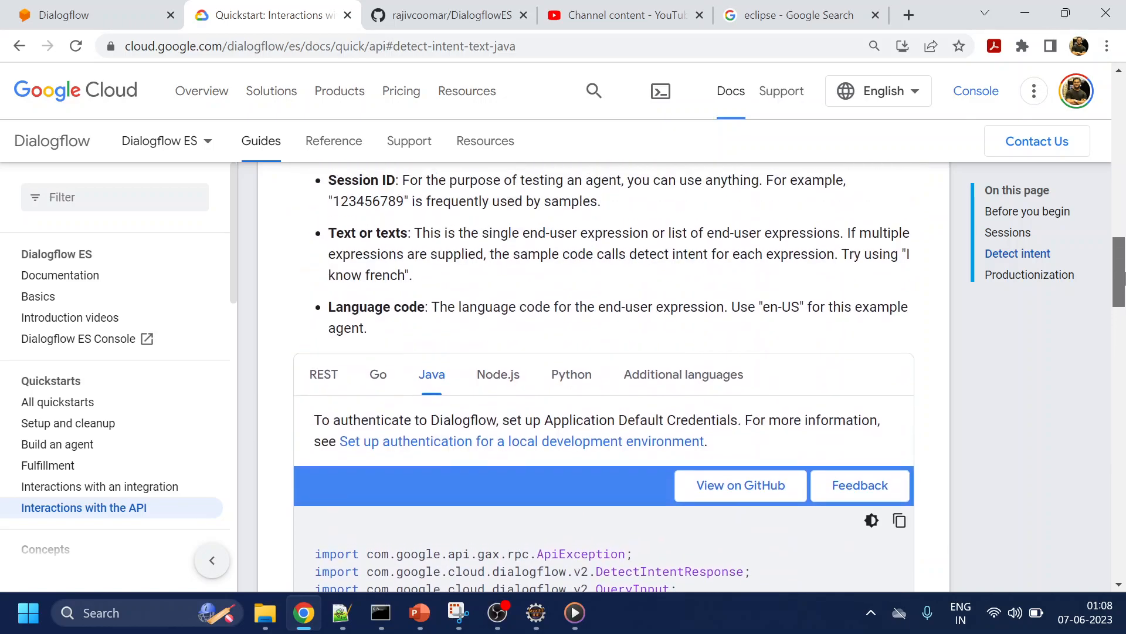
pyautogui.scroll(-3)
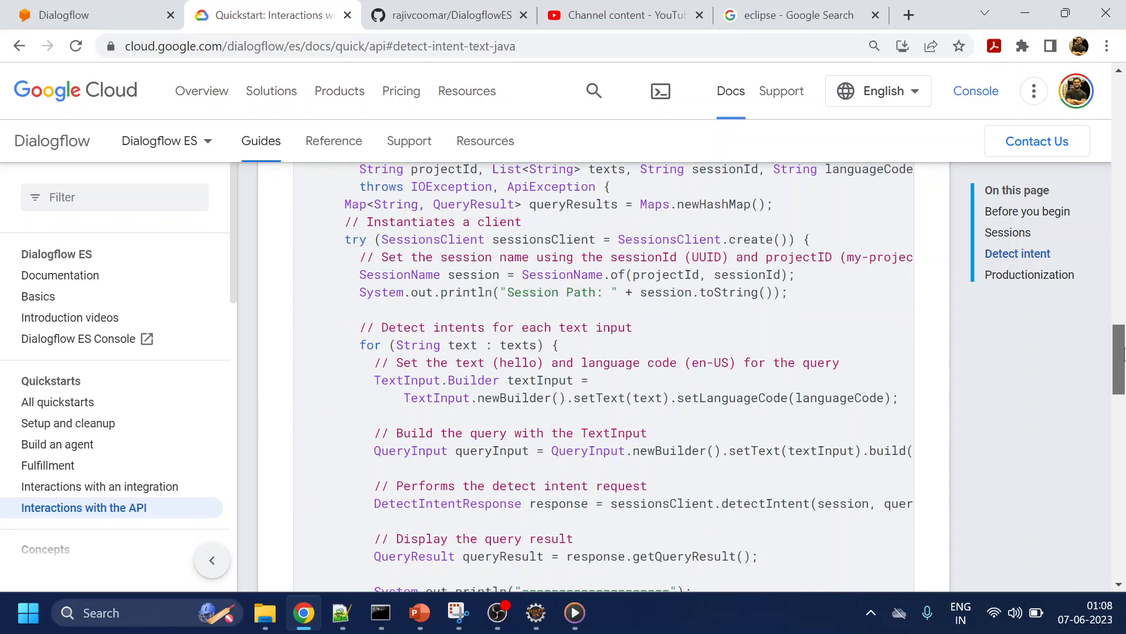
pyautogui.scroll(-3)
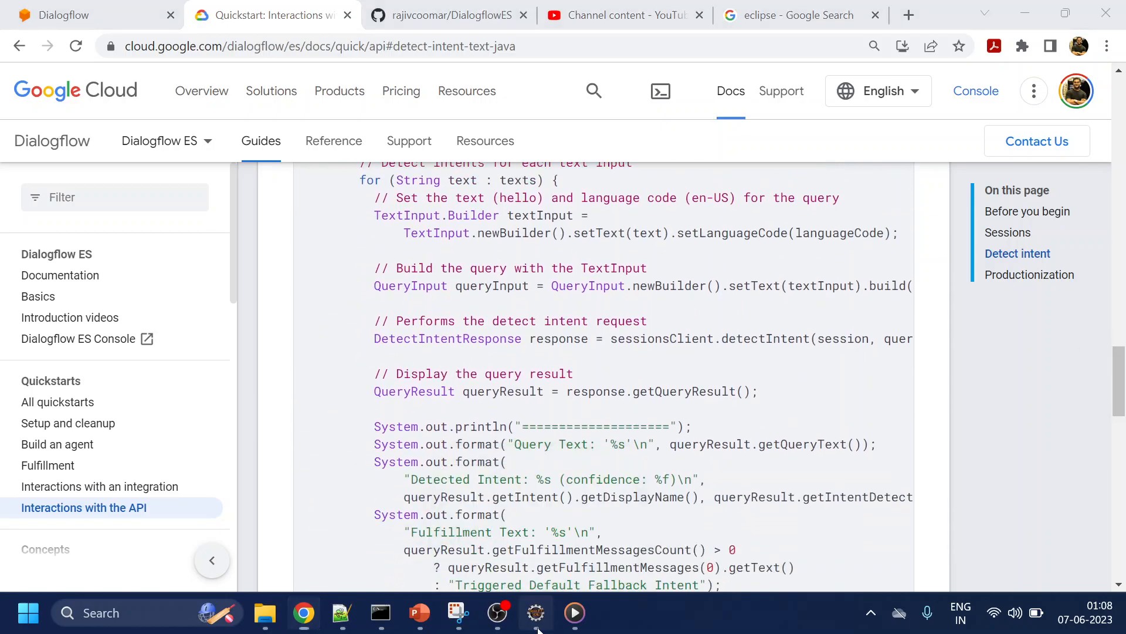
pyautogui.click(534, 613)
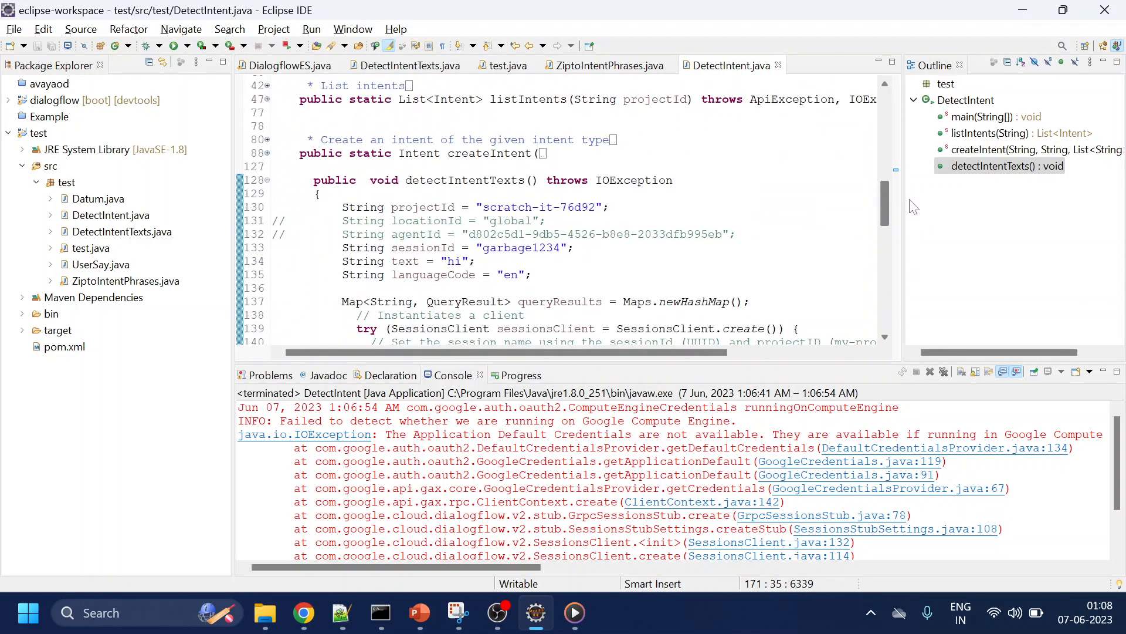
pyautogui.doubleClick(542, 165)
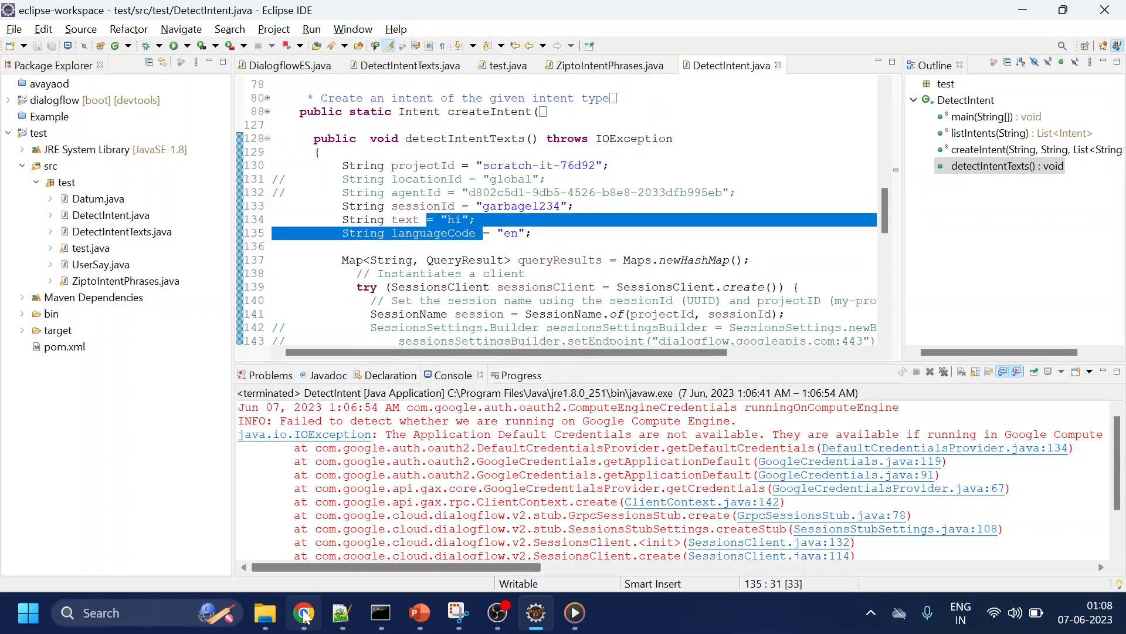
pyautogui.click(304, 613)
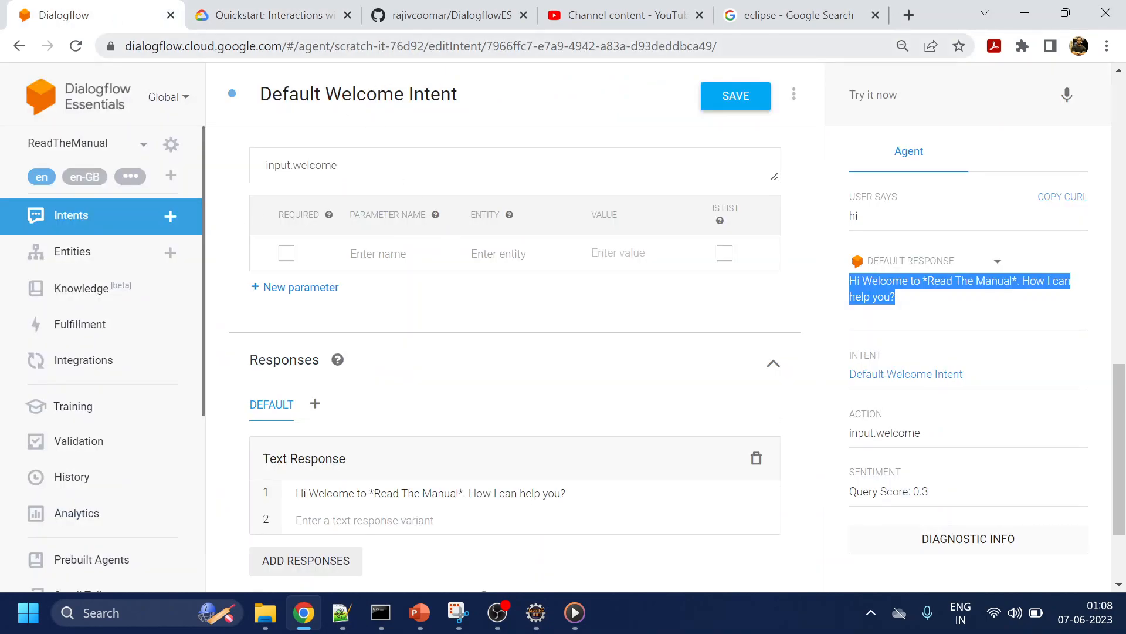
pyautogui.doubleClick(374, 46)
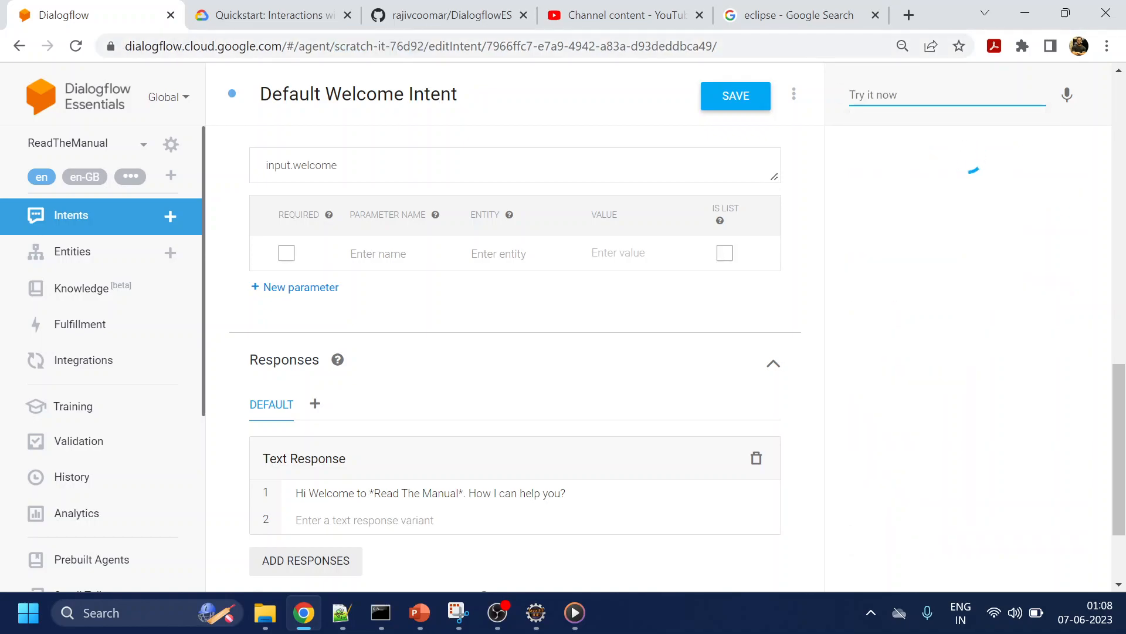
pyautogui.write('hi')
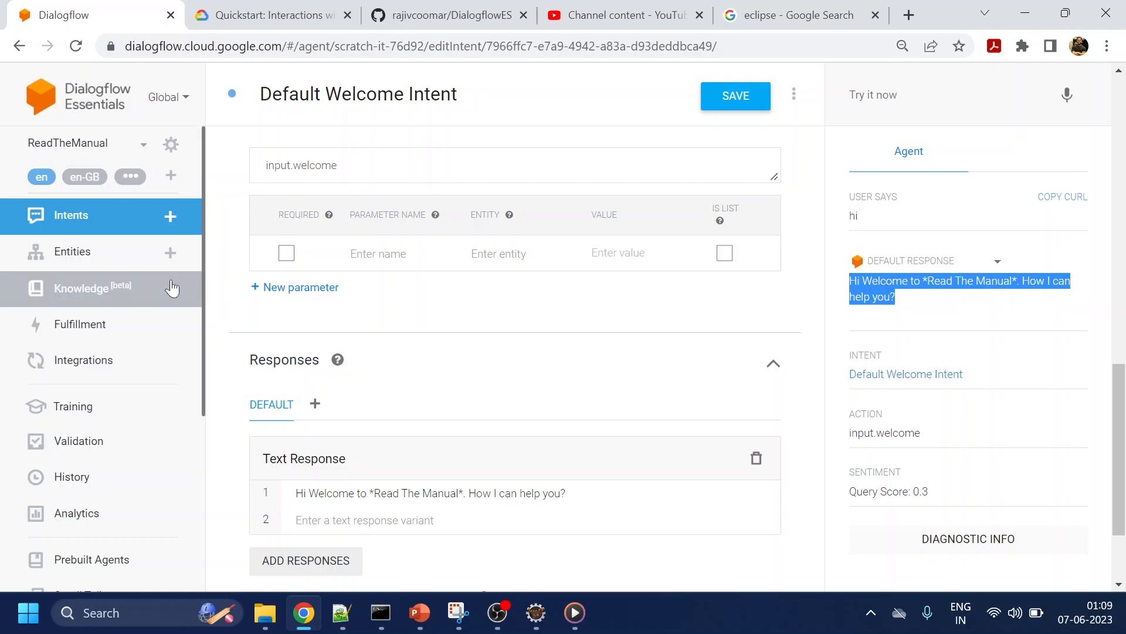
# Leave the intent unsaved, then follow ReadTheManual's settings Project ID link to scratch-it-76d92
pyautogui.click(84, 288)
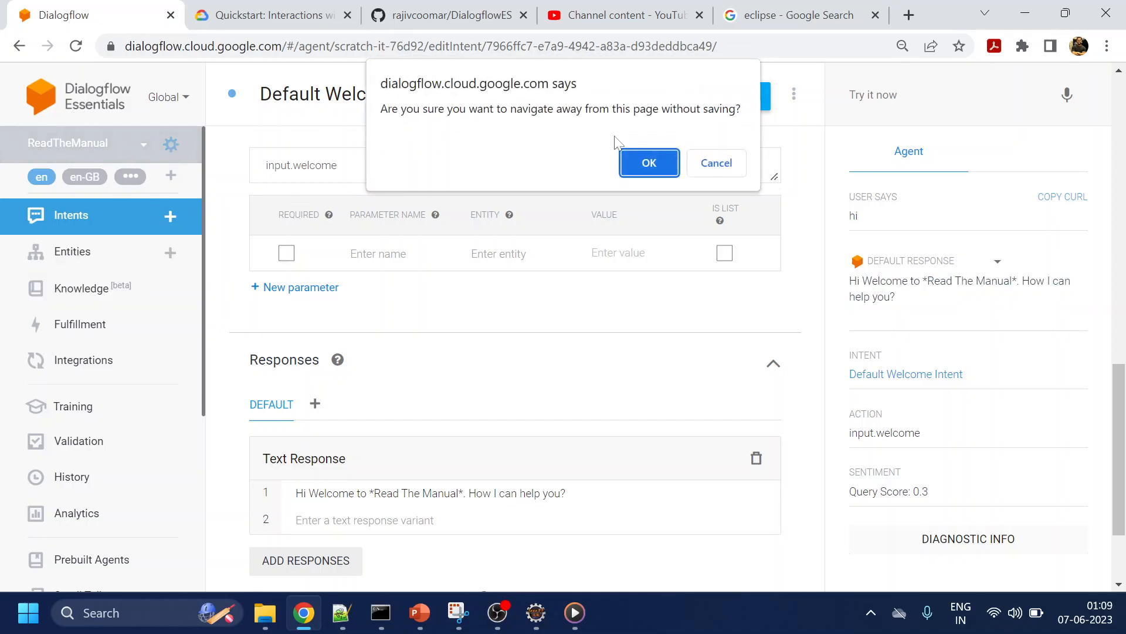
pyautogui.click(647, 162)
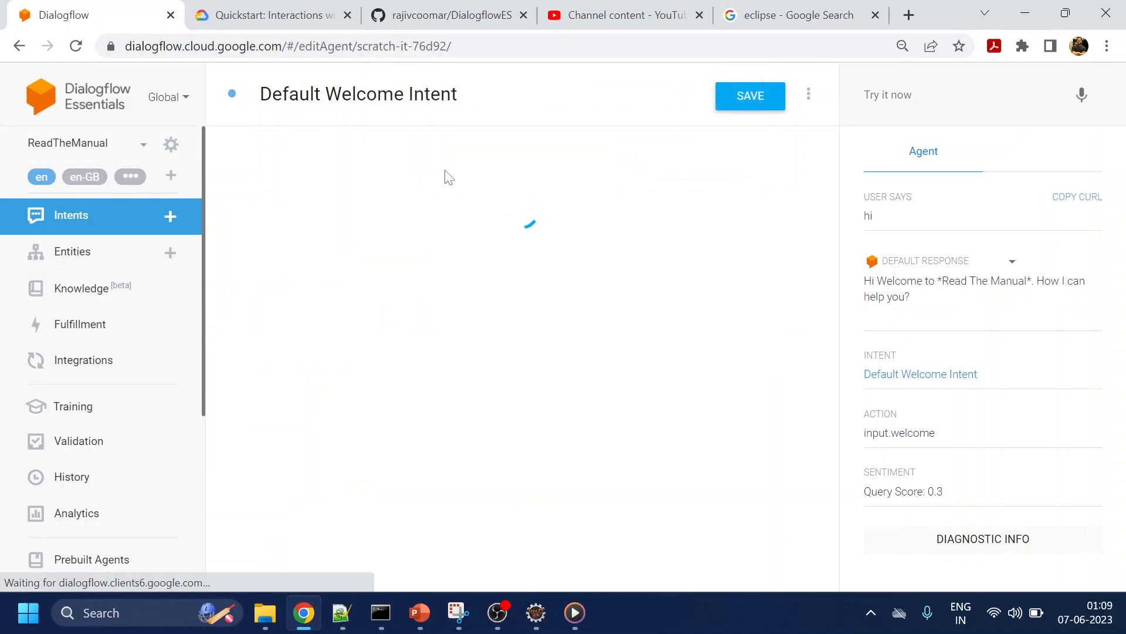
pyautogui.click(171, 144)
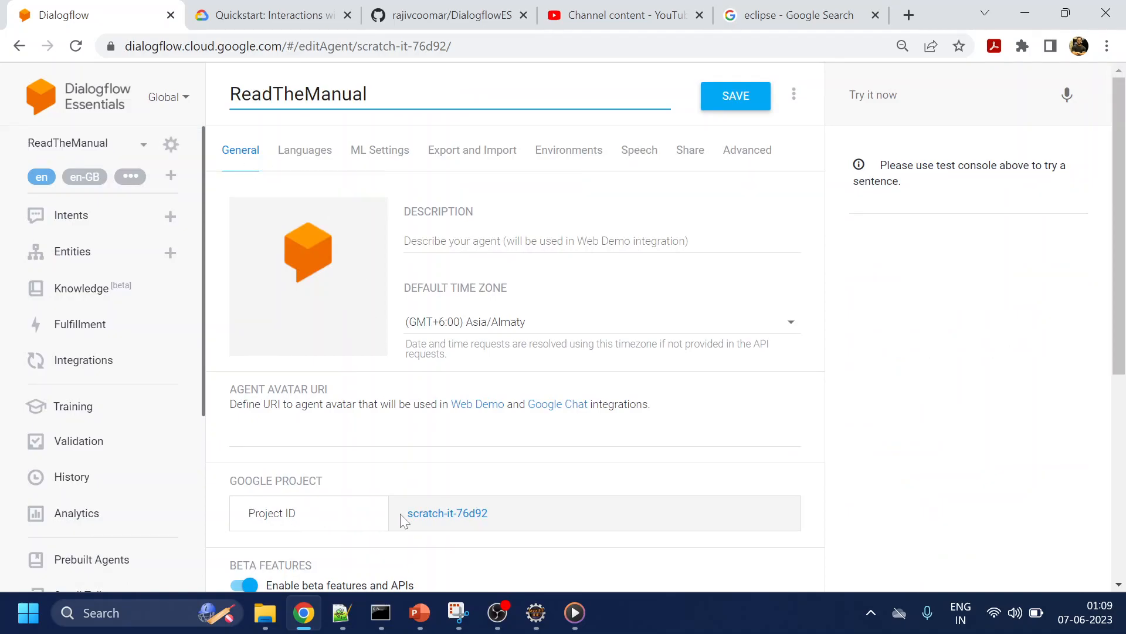
pyautogui.click(447, 513)
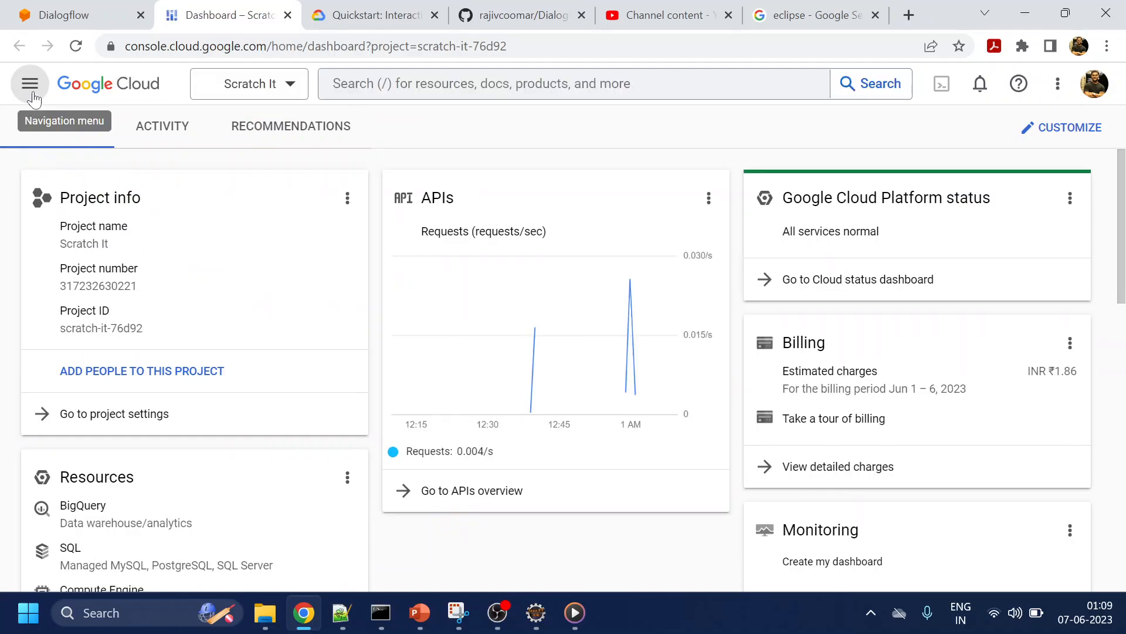
# Go to APIs & Services Credentials and open the App Engine default service account
pyautogui.click(29, 84)
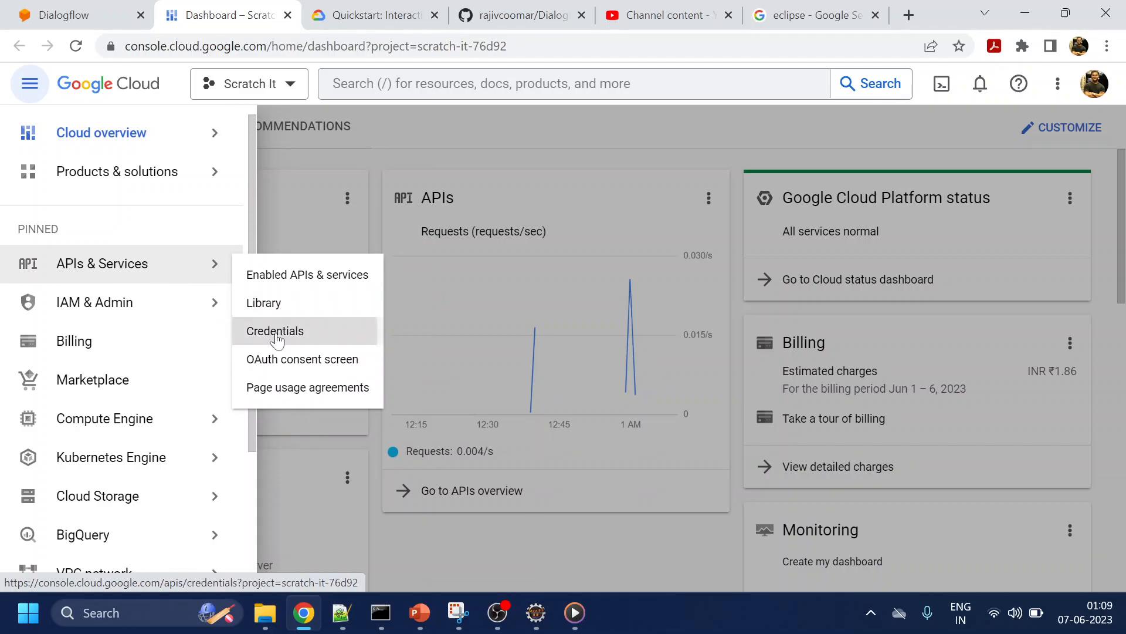
pyautogui.click(275, 330)
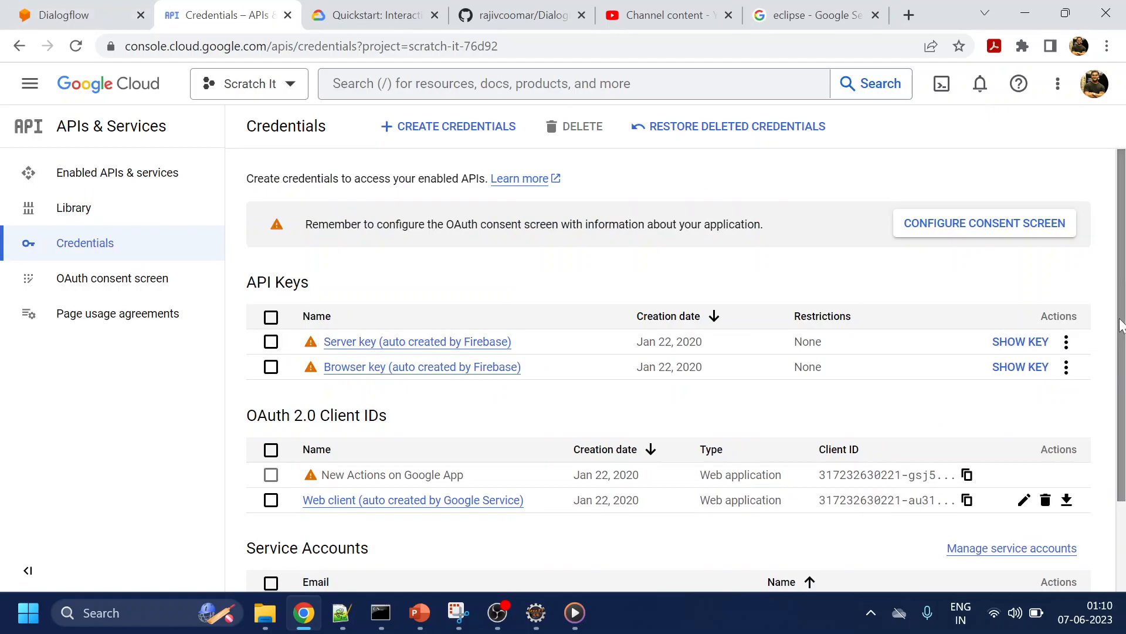
pyautogui.scroll(-3)
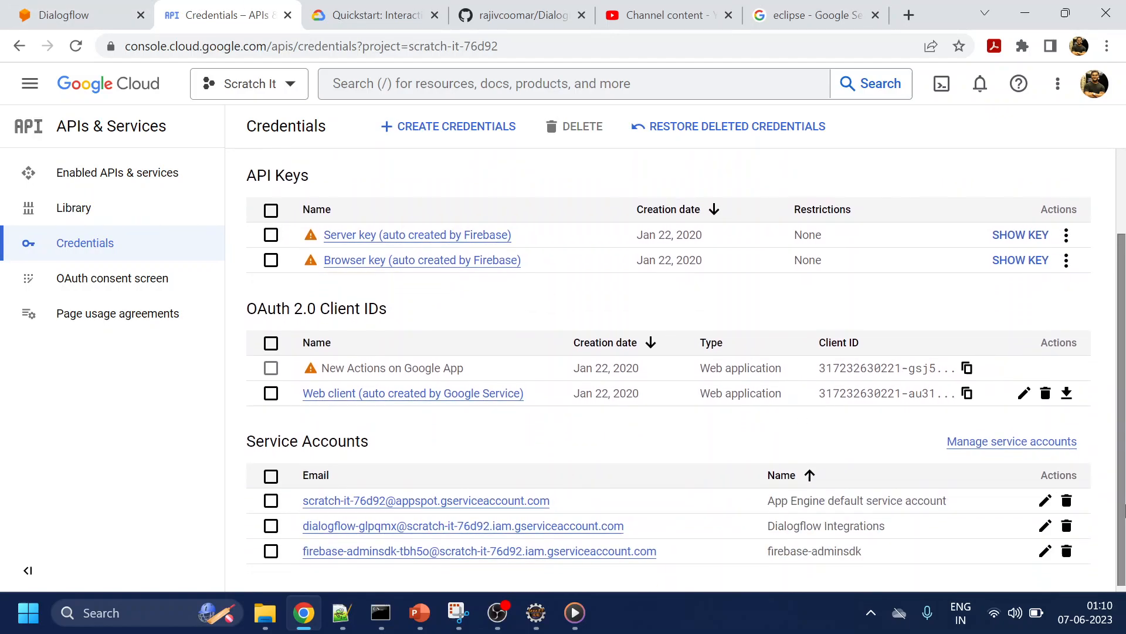
pyautogui.moveTo(399, 501)
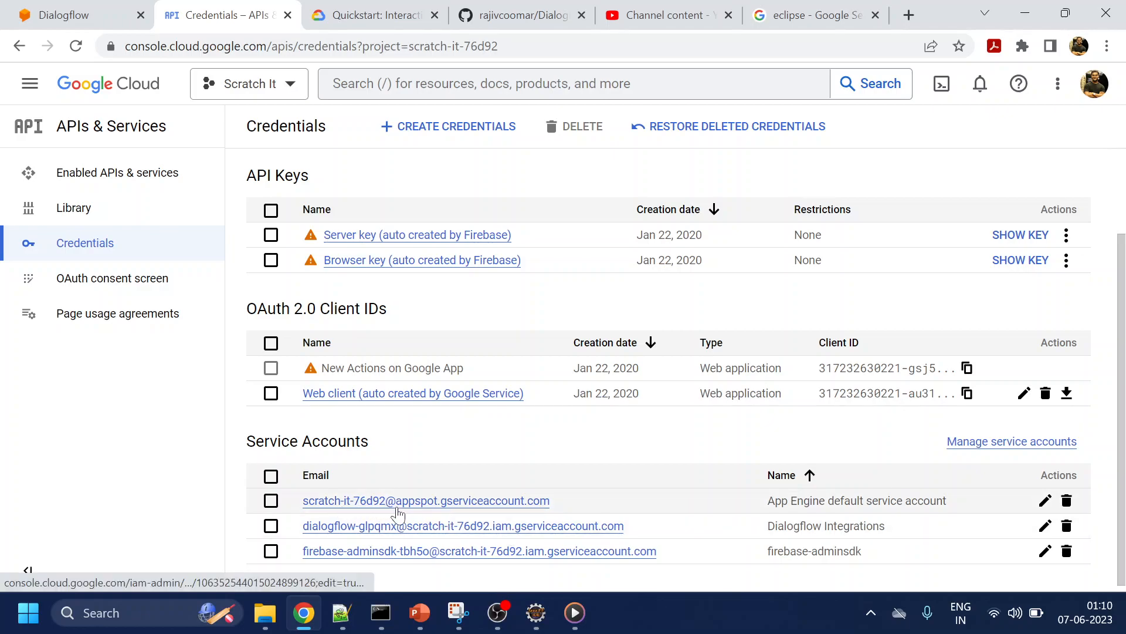
pyautogui.moveTo(437, 511)
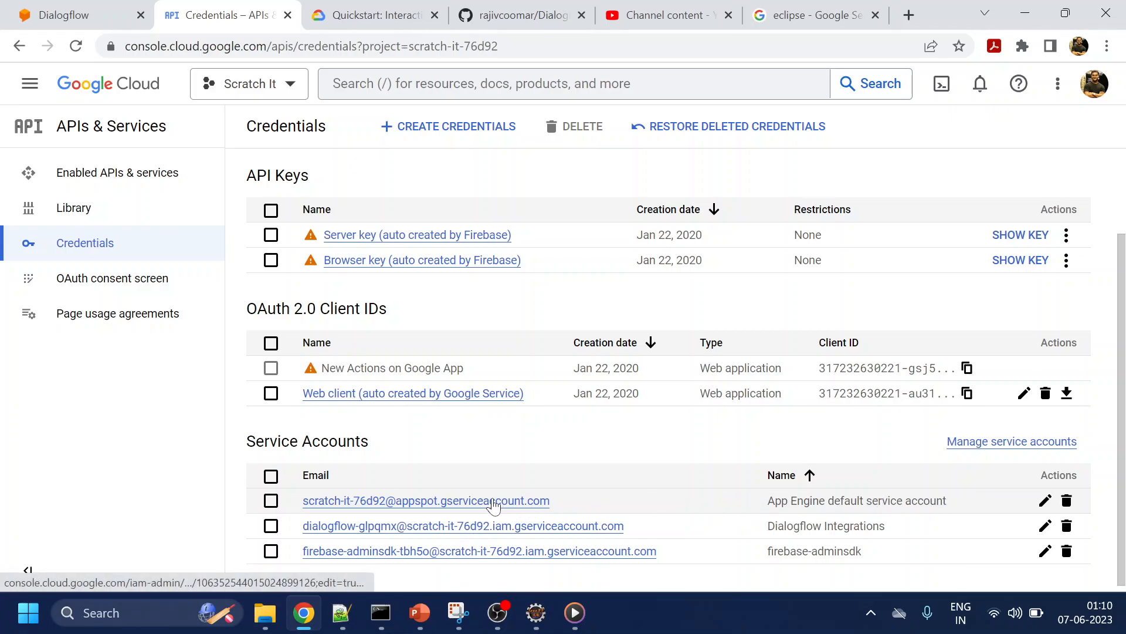
pyautogui.click(426, 500)
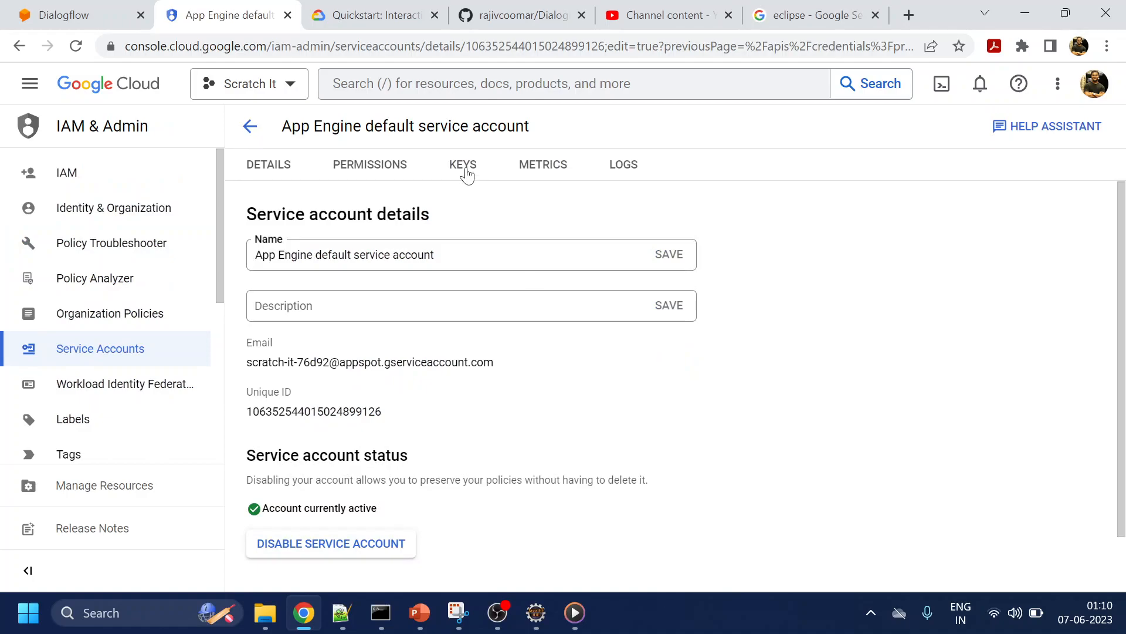
# Check the App Engine account's empty key list, then open the dialogflow service account
pyautogui.click(463, 164)
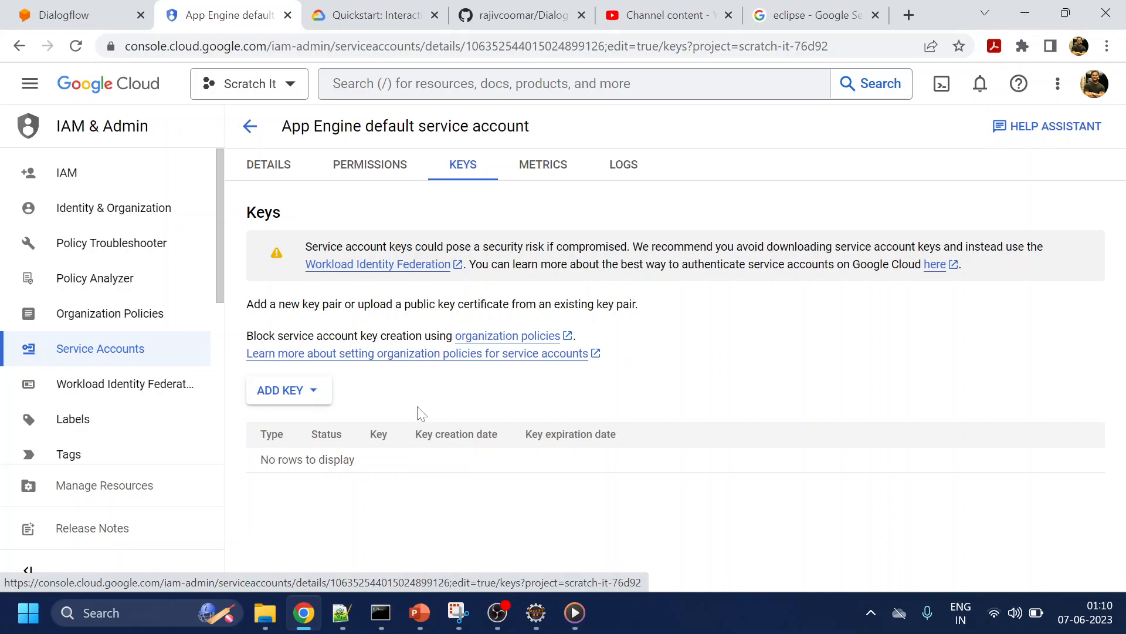
pyautogui.moveTo(271, 126)
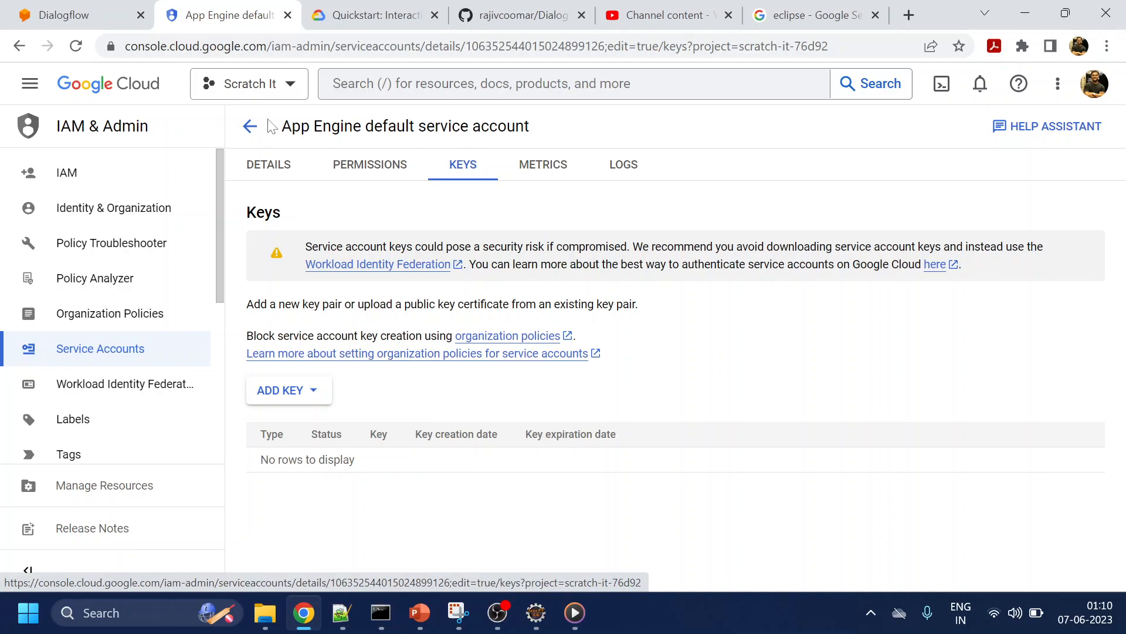
pyautogui.click(250, 126)
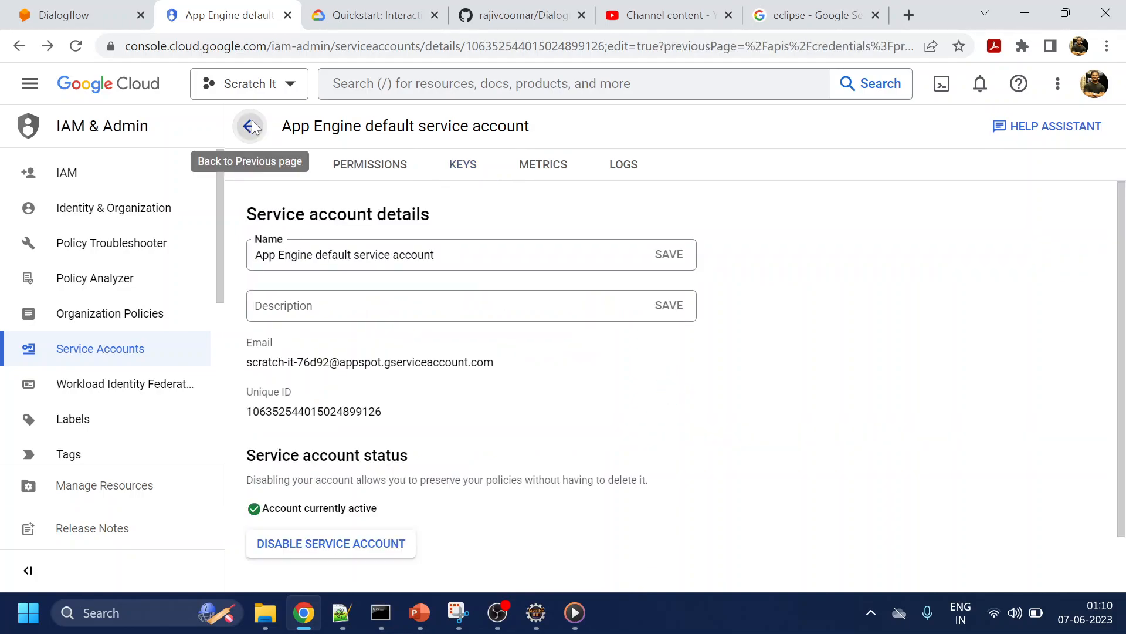
pyautogui.click(250, 126)
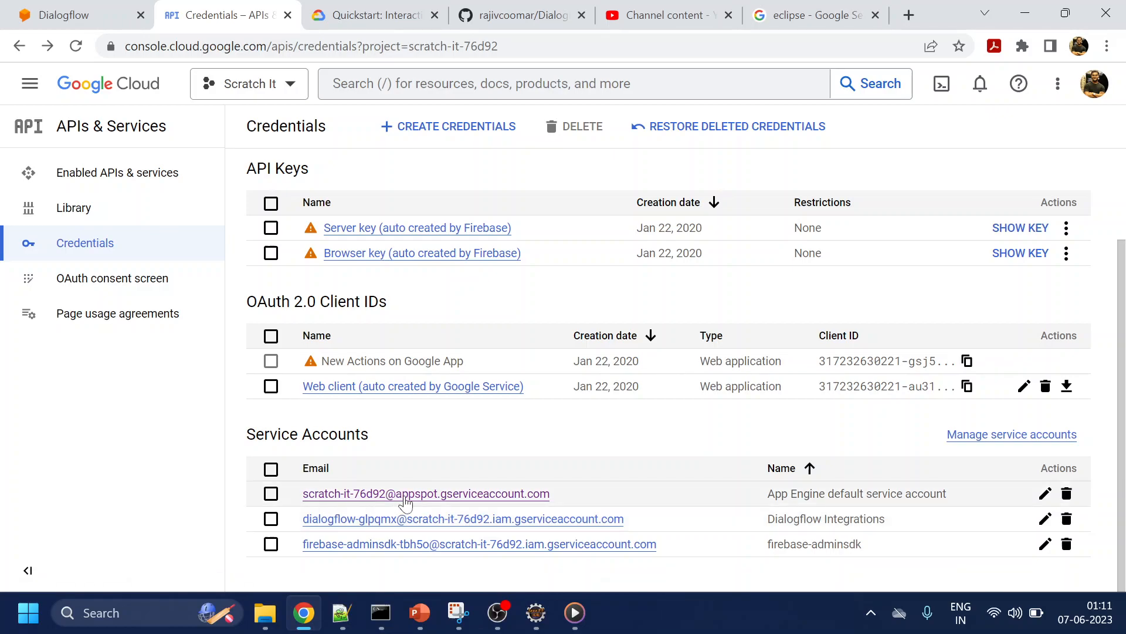
pyautogui.moveTo(828, 502)
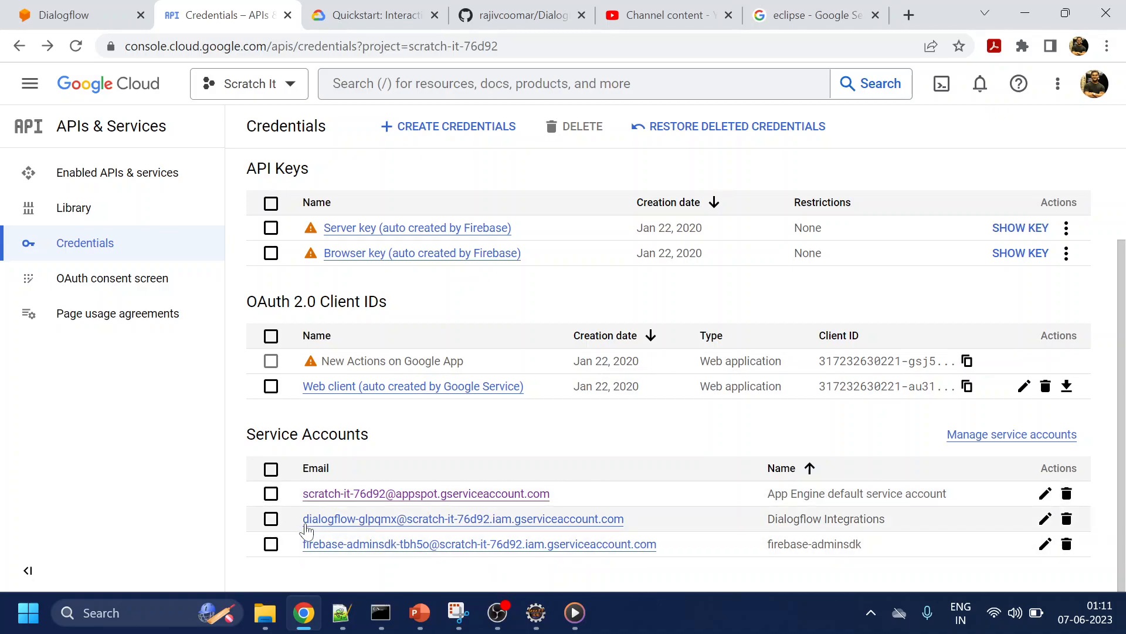
pyautogui.moveTo(370, 531)
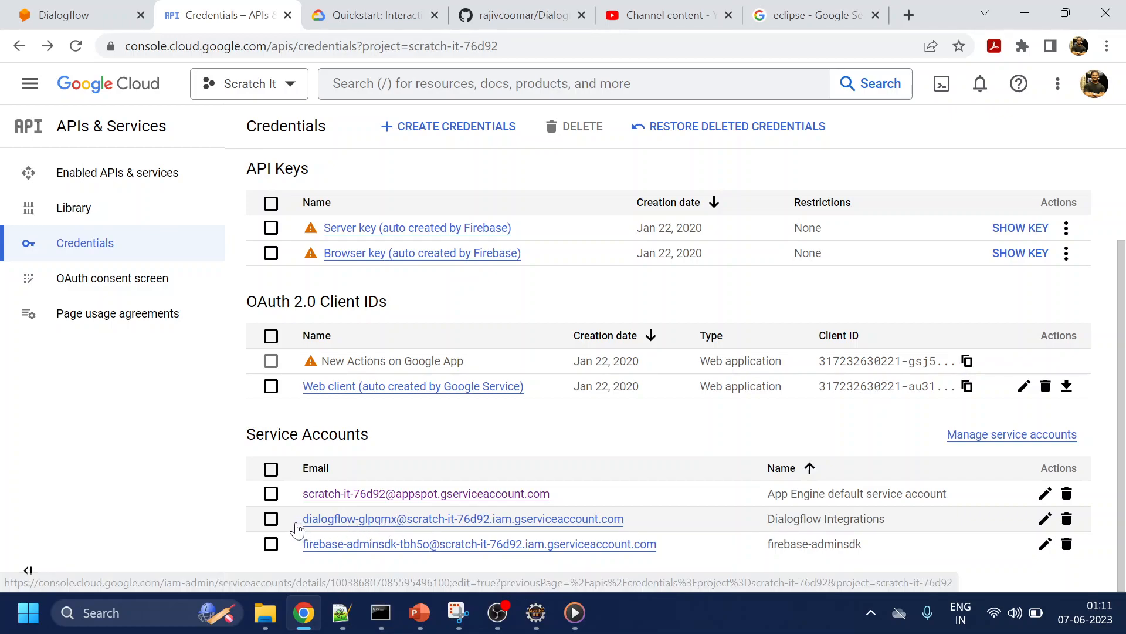
pyautogui.doubleClick(330, 518)
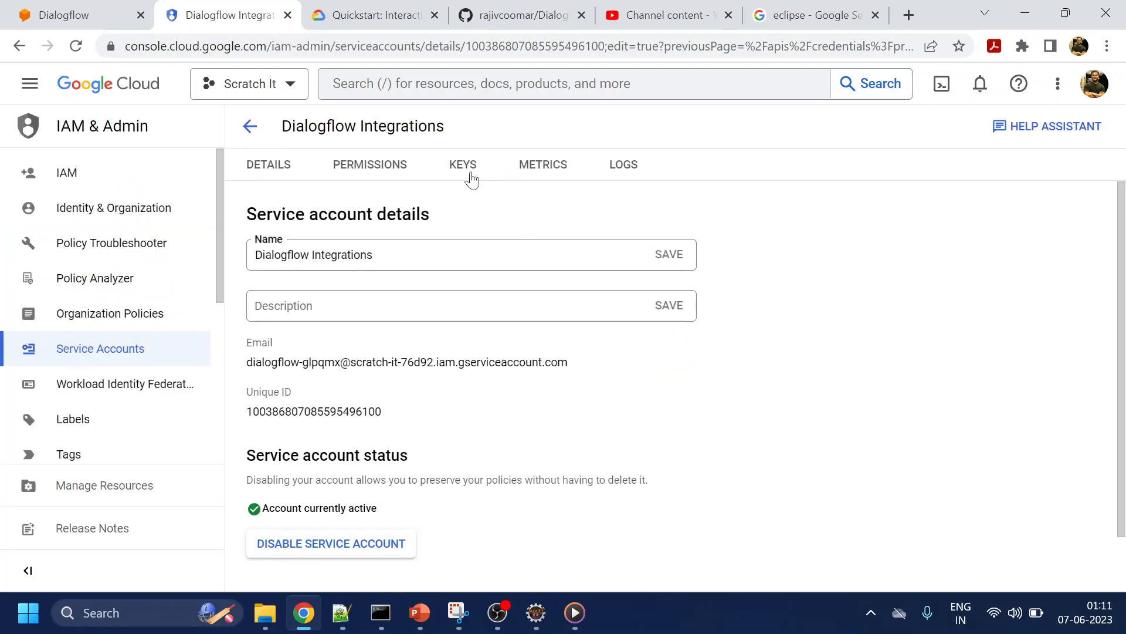
# Add a new JSON private key to the Dialogflow Integrations service account
pyautogui.click(463, 164)
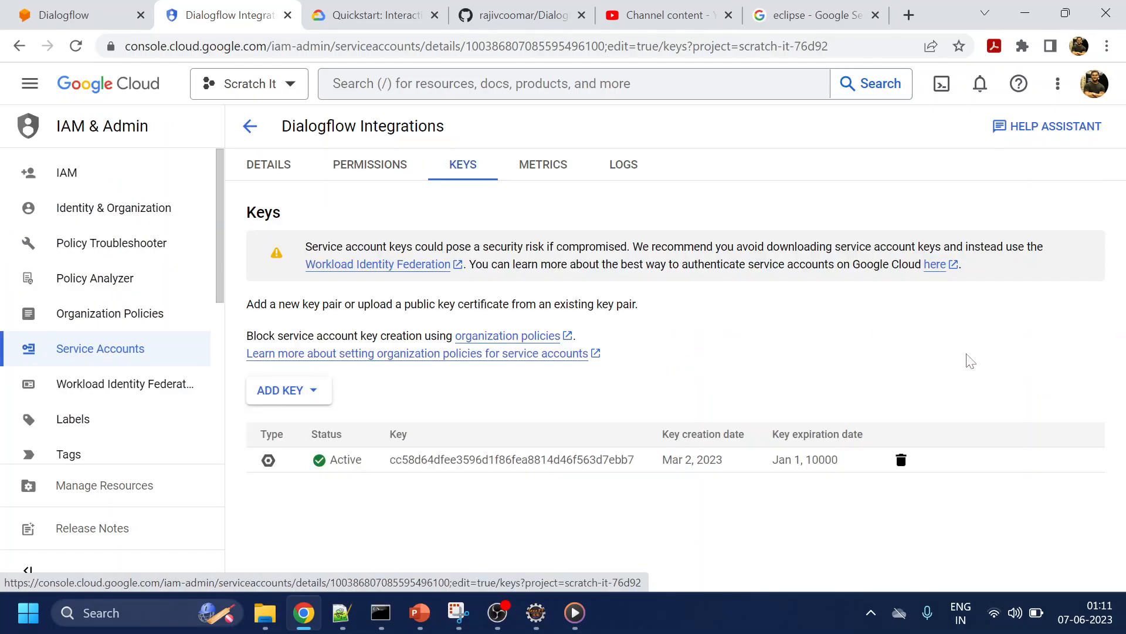
pyautogui.click(287, 390)
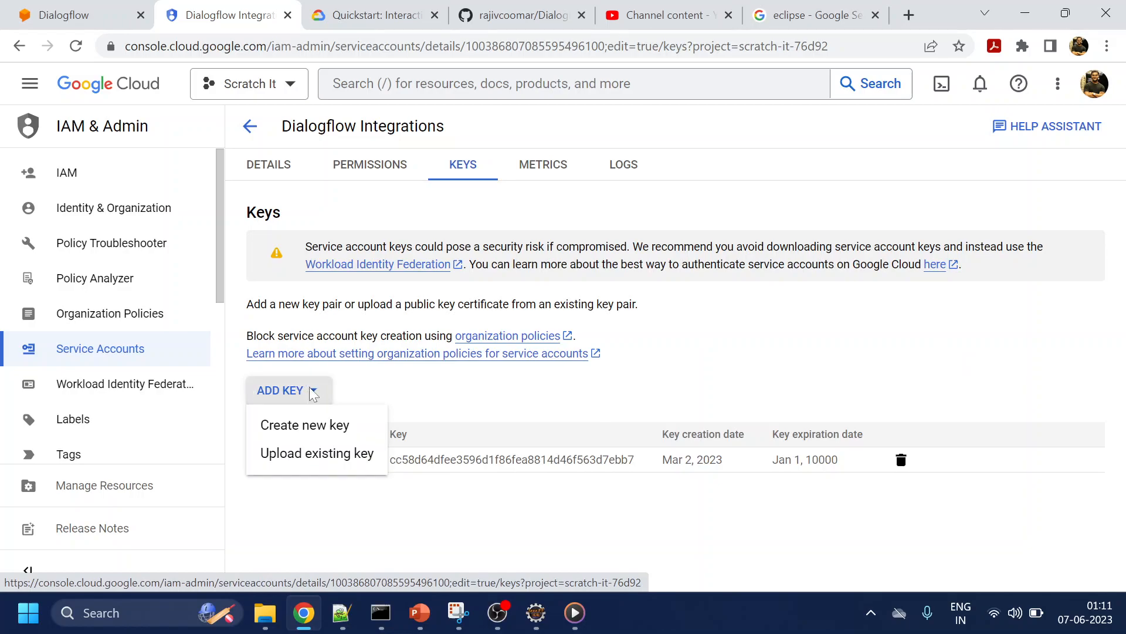
pyautogui.click(304, 425)
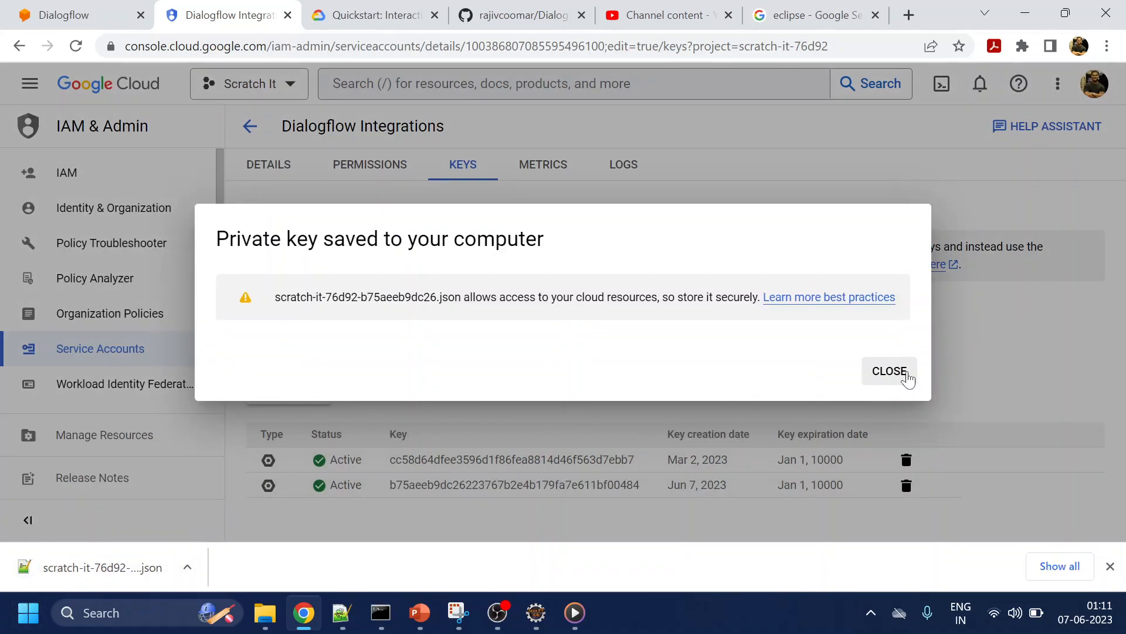
pyautogui.click(889, 371)
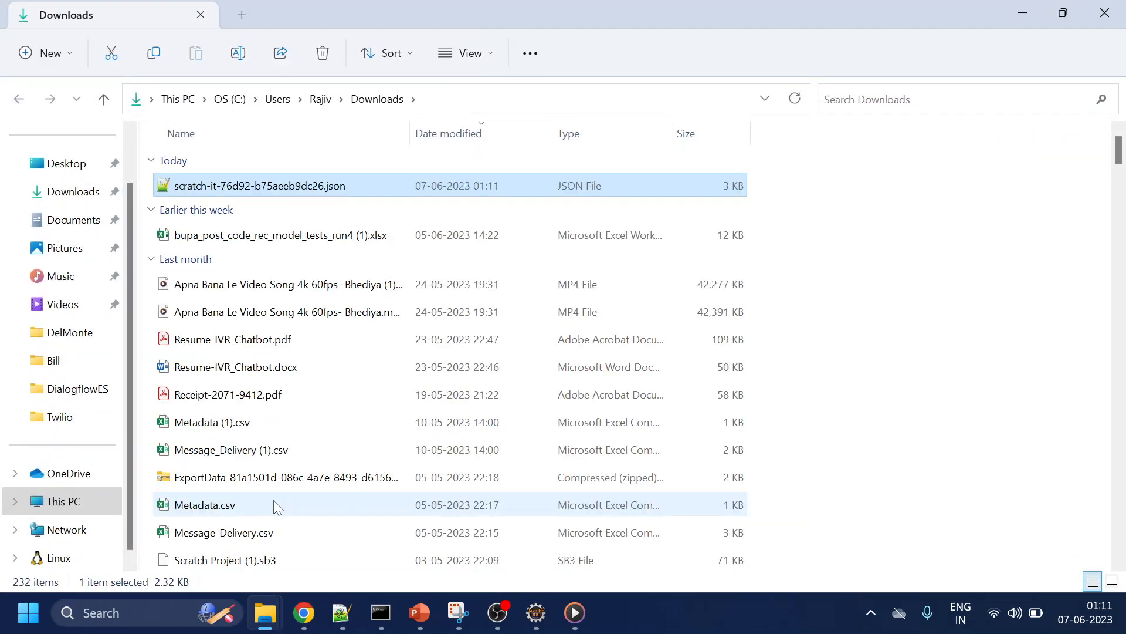
# Go to the DialogflowES folder in the navigation pane
pyautogui.click(70, 332)
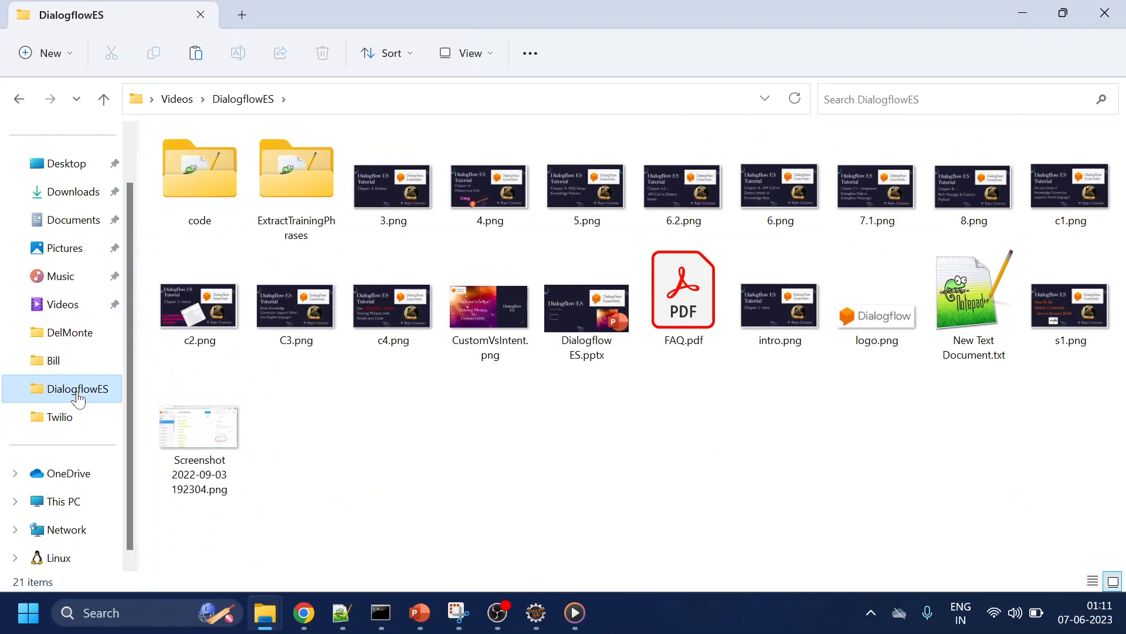
pyautogui.moveTo(368, 442)
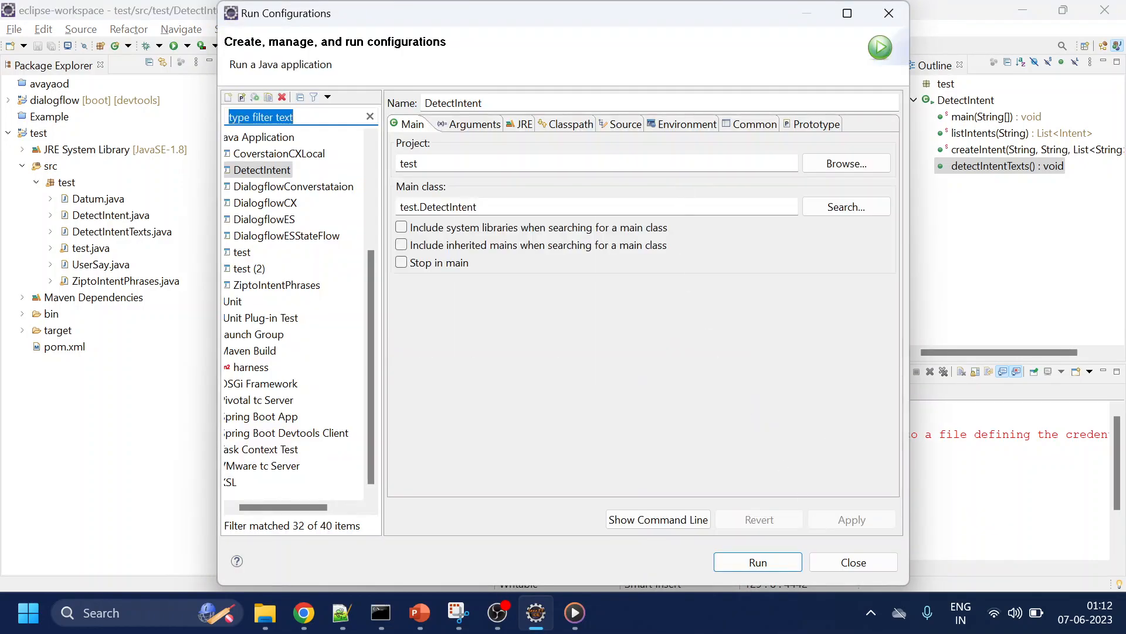
# Add GOOGLE_APPLICATION_CREDENTIALS pointing to the DialogflowES JSON key and apply it
pyautogui.click(678, 124)
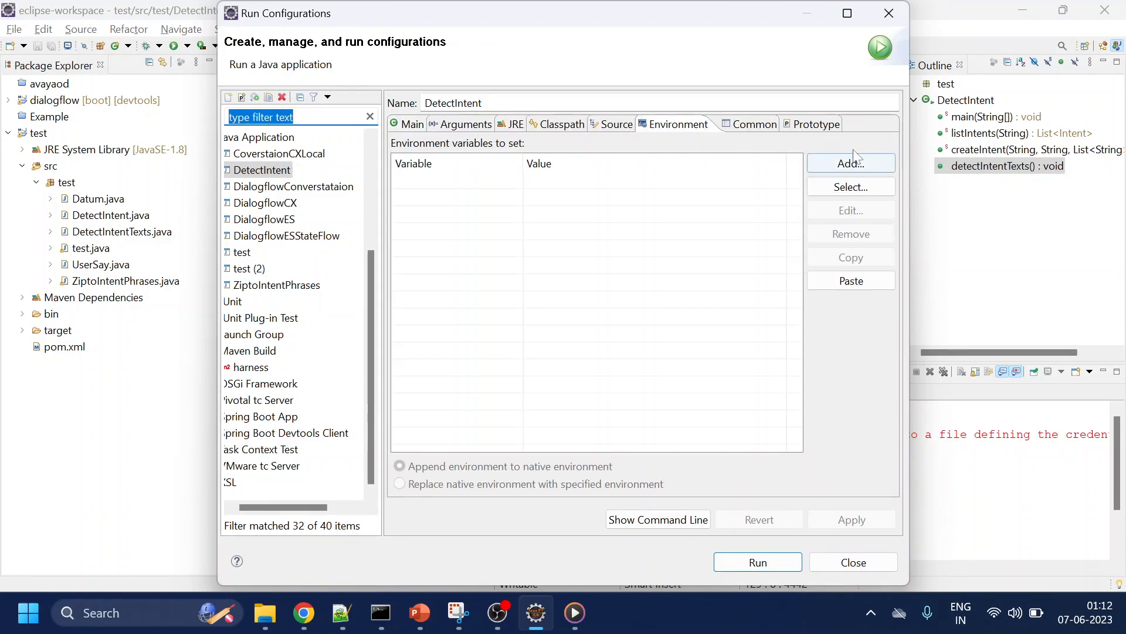
pyautogui.click(851, 163)
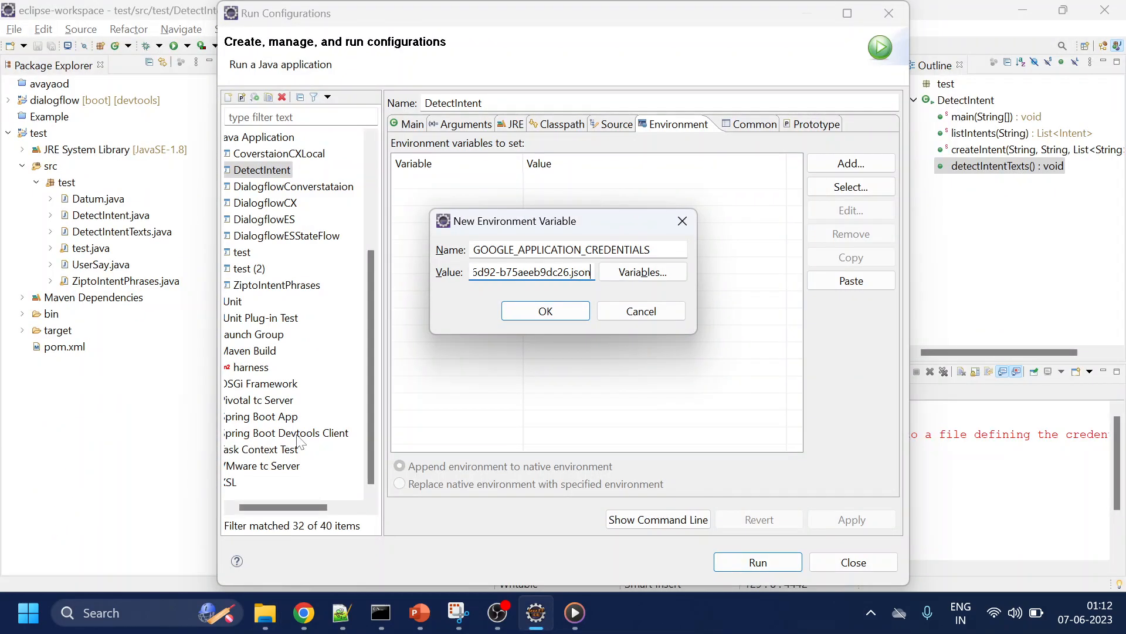
pyautogui.click(545, 310)
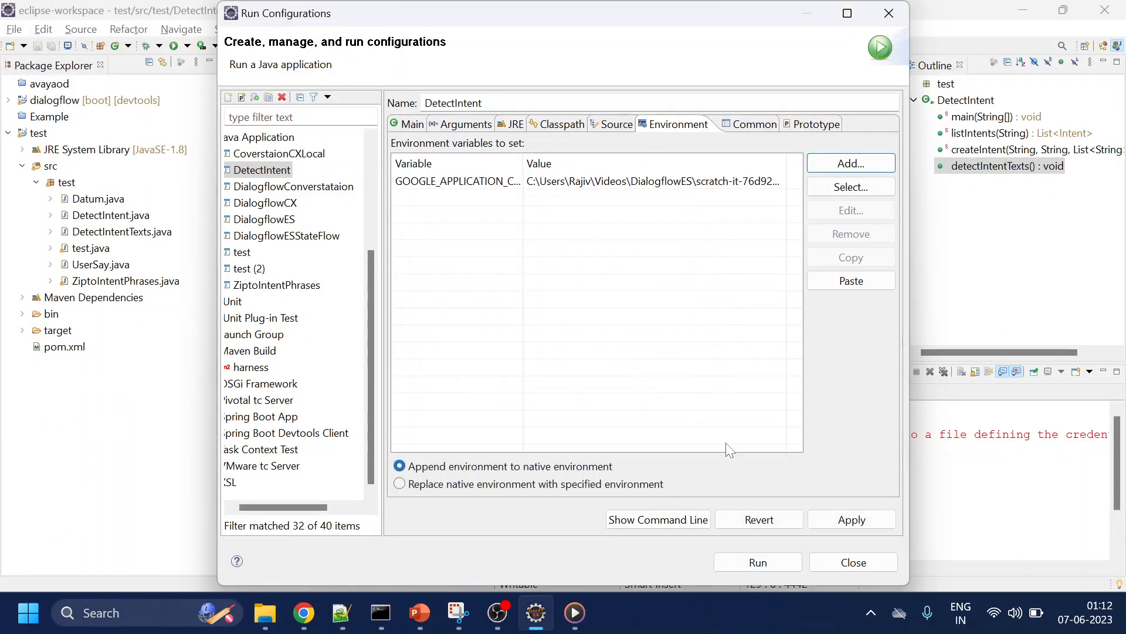
pyautogui.click(757, 562)
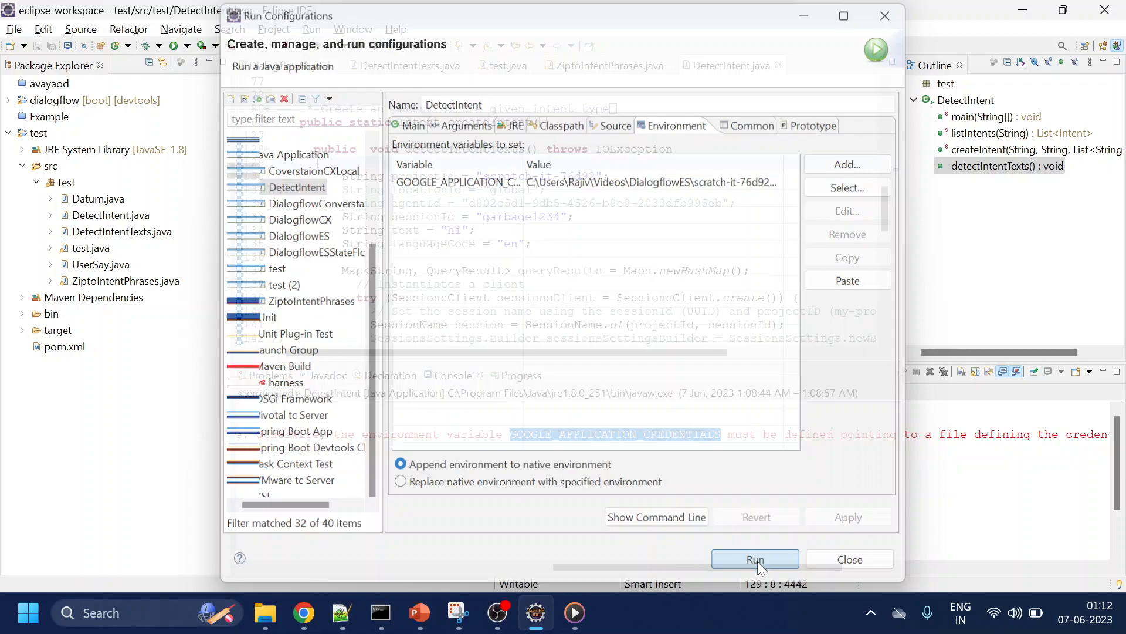
# Run DetectIntent and view the Default Welcome Intent reply in the console
pyautogui.click(755, 559)
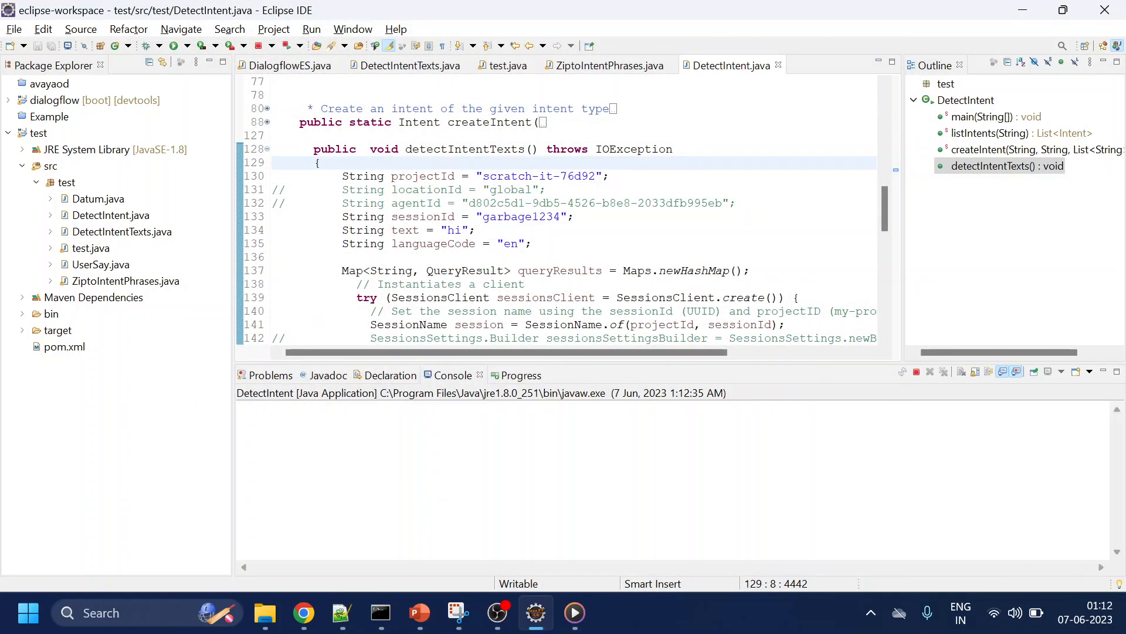
pyautogui.click(172, 45)
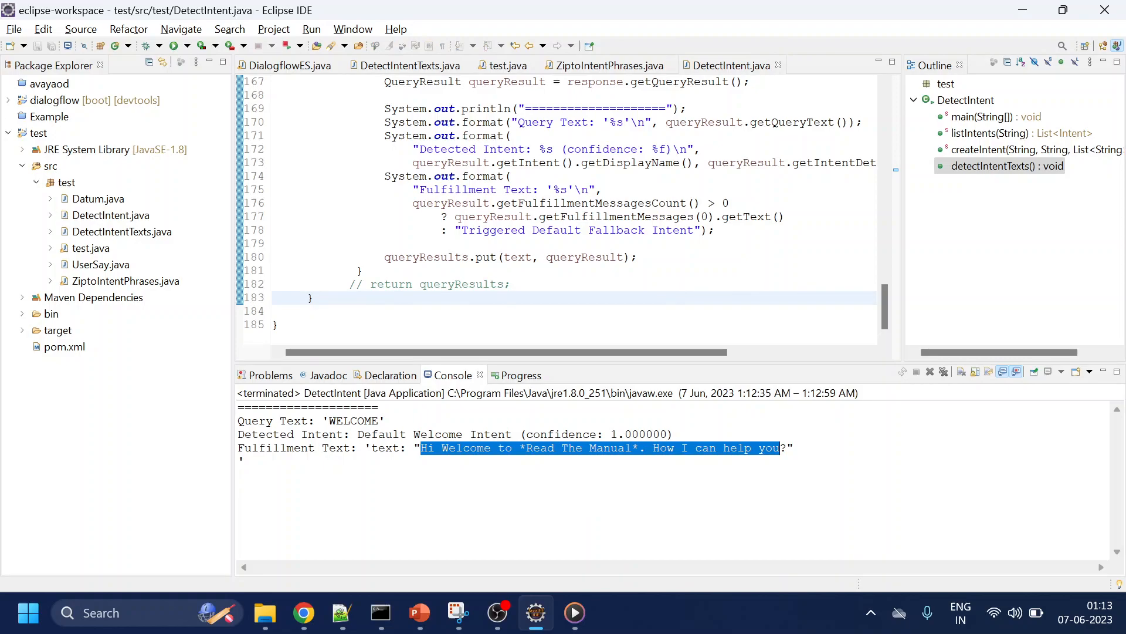
pyautogui.click(341, 612)
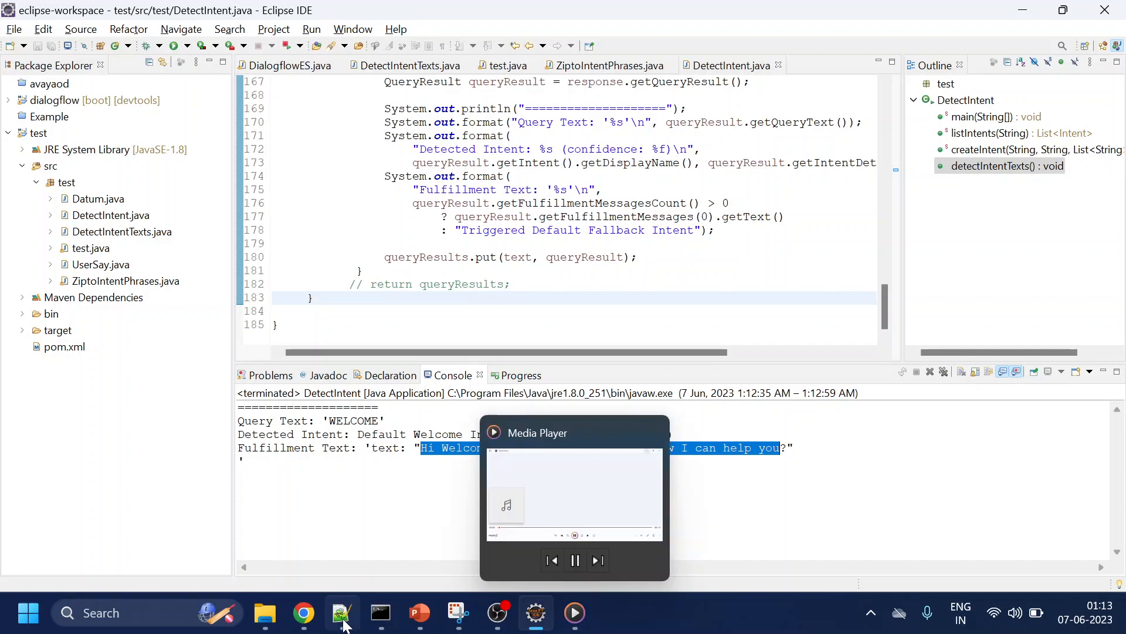
# Select the four gcloud commands in the DialogflowES GitHub README
pyautogui.click(302, 613)
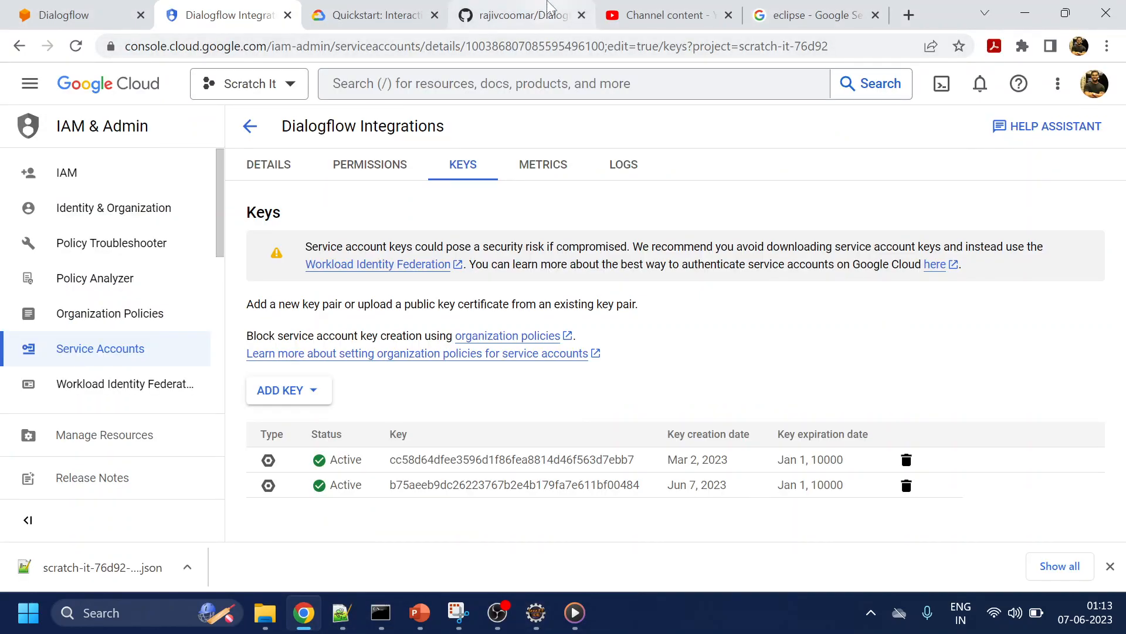
pyautogui.click(519, 14)
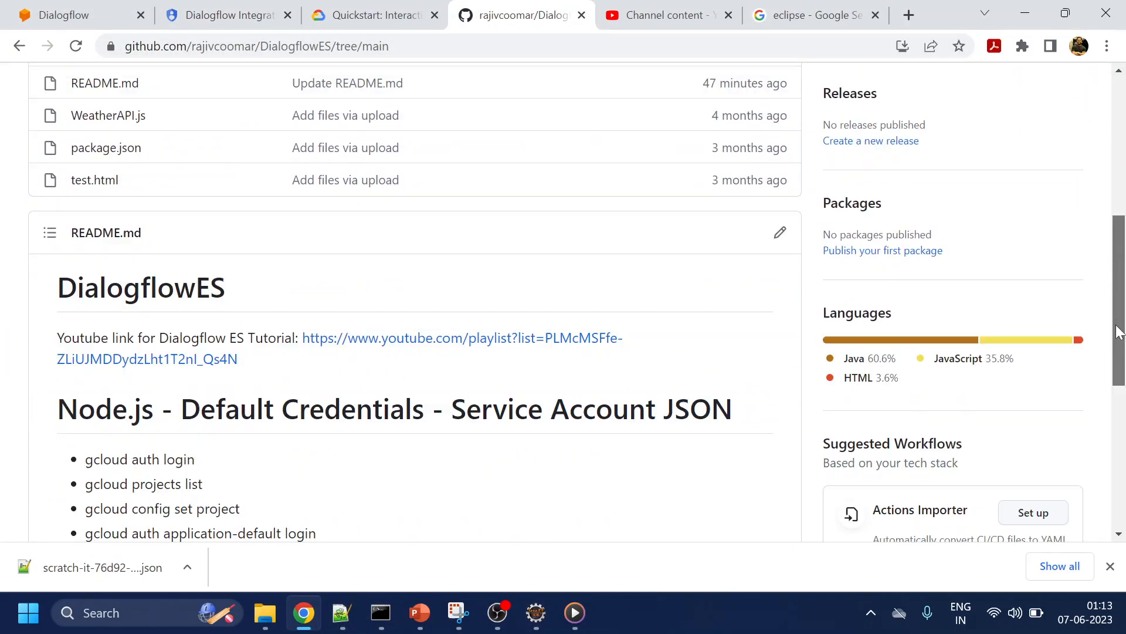
pyautogui.scroll(-3)
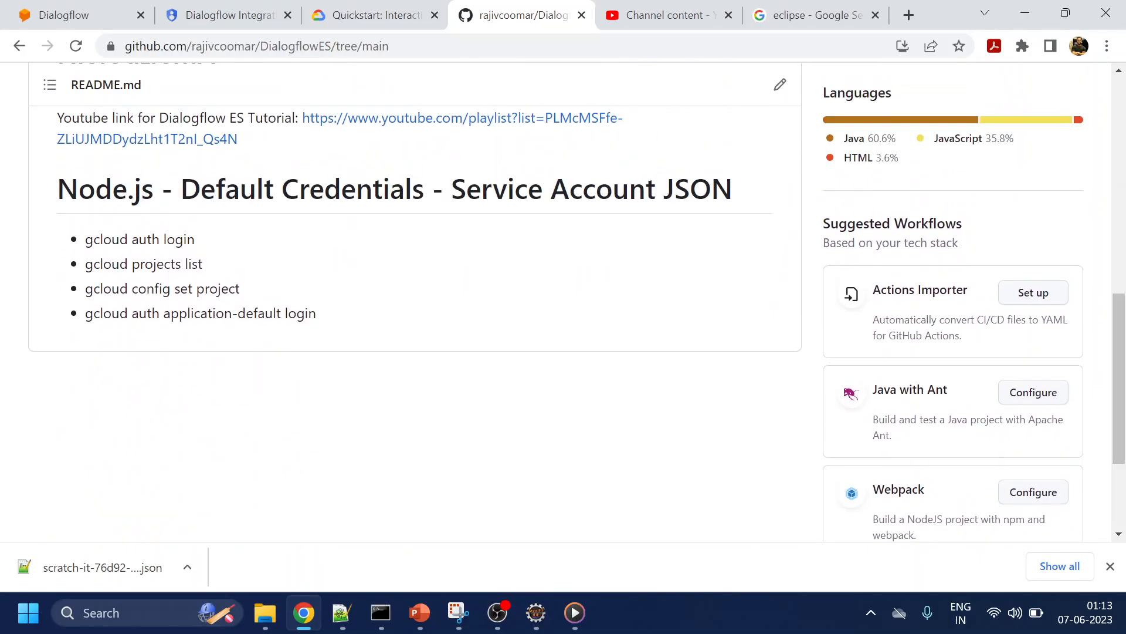
pyautogui.moveTo(85, 239); pyautogui.dragTo(314, 314)
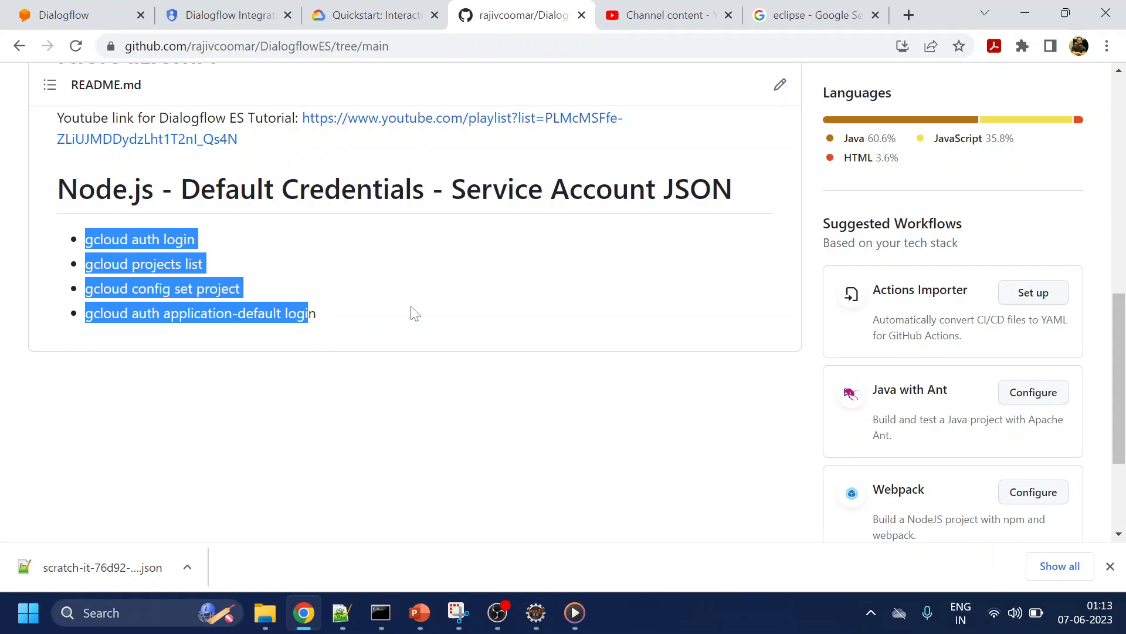
pyautogui.click(409, 341)
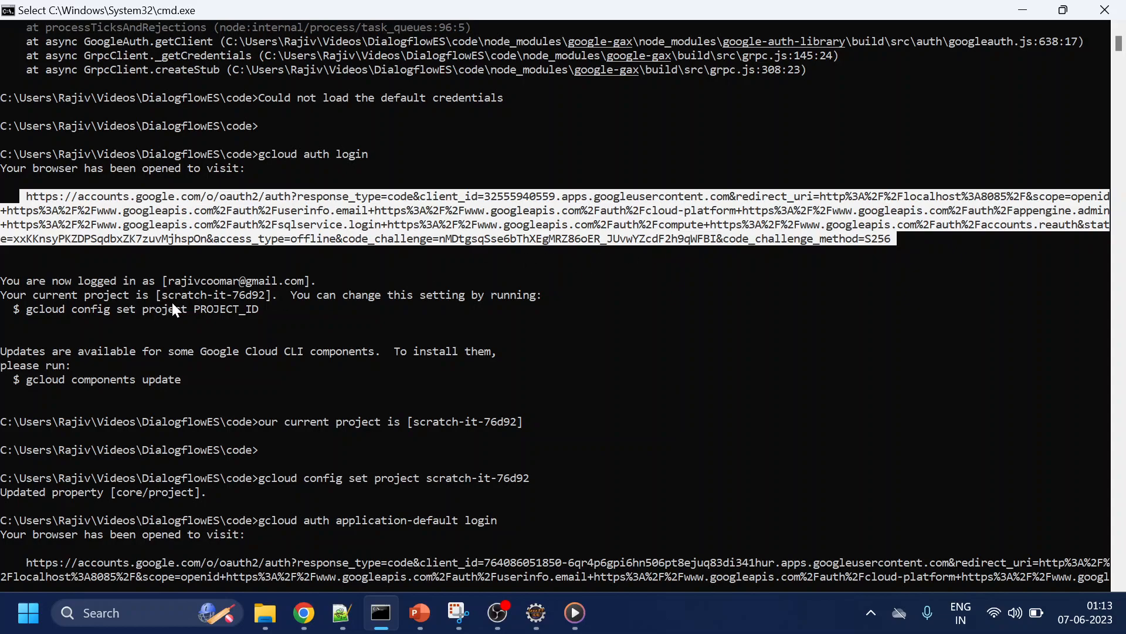
pyautogui.moveTo(173, 290)
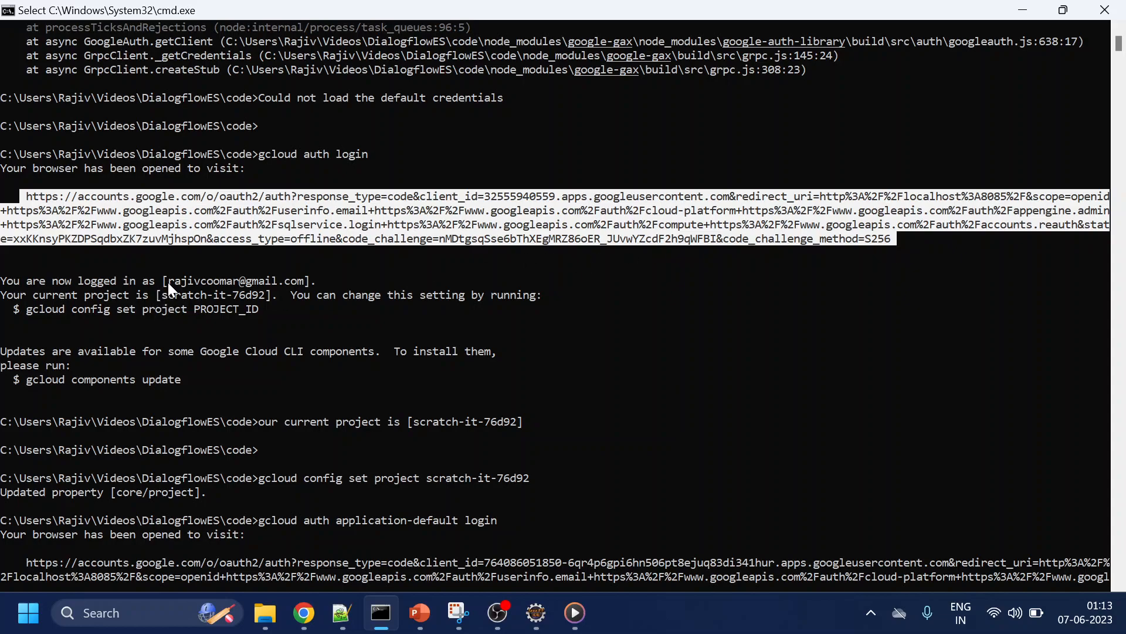
pyautogui.moveTo(363, 359)
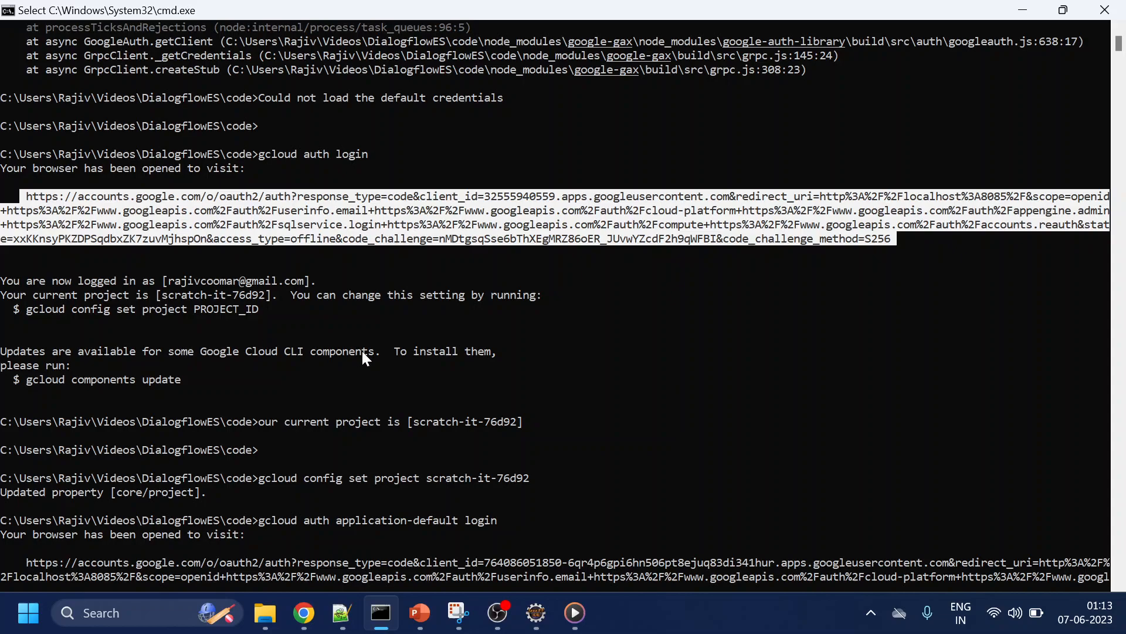
pyautogui.moveTo(243, 329)
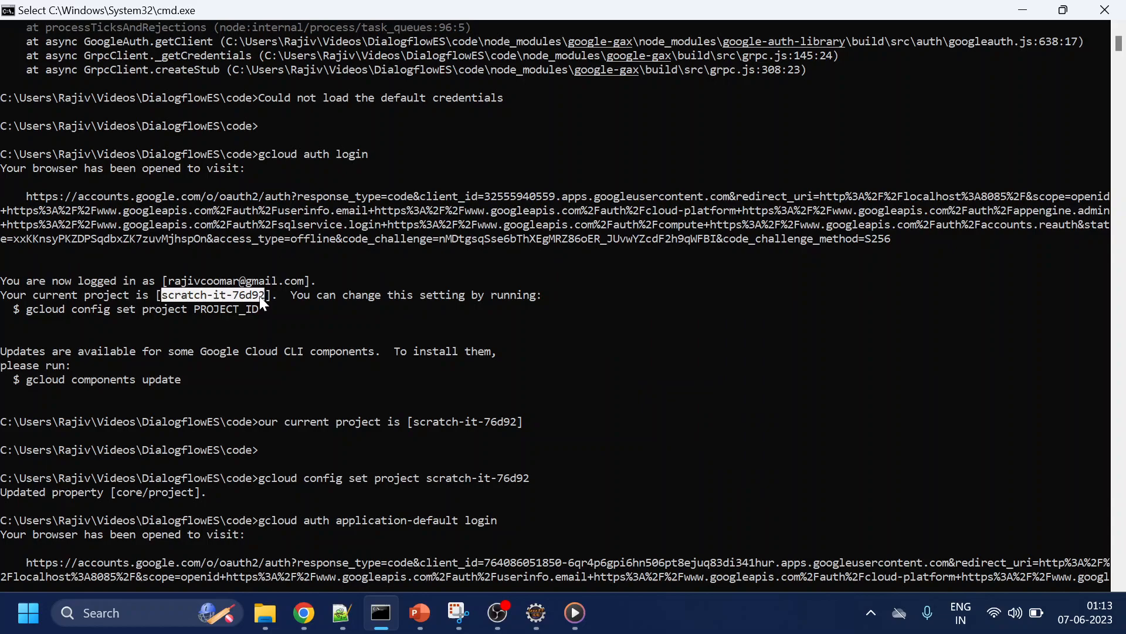
pyautogui.moveTo(262, 483)
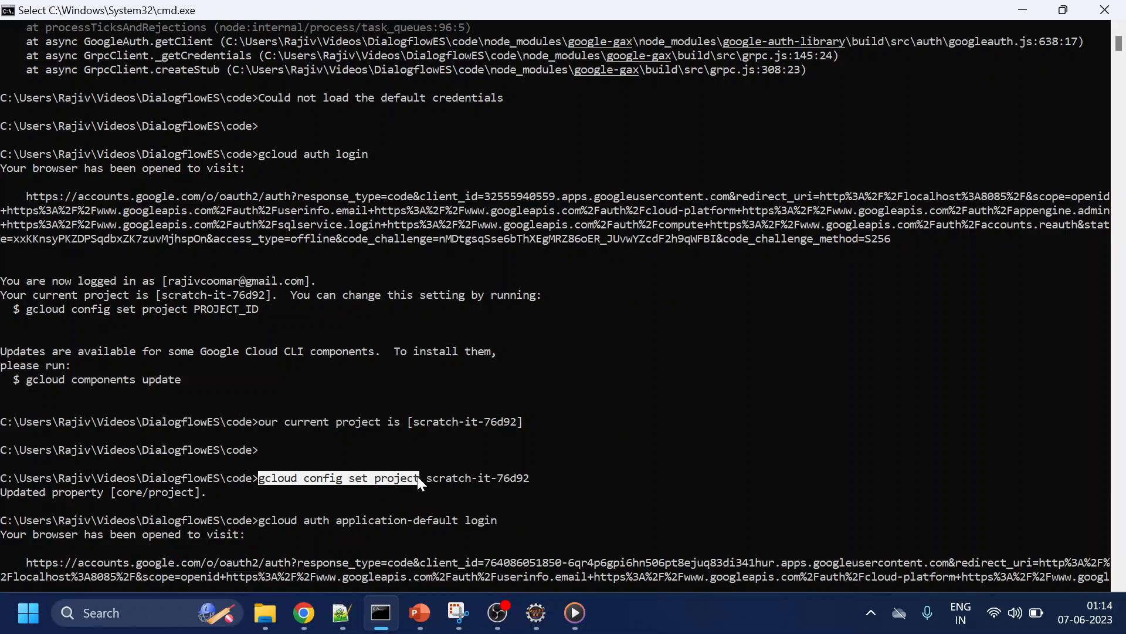
pyautogui.moveTo(408, 489)
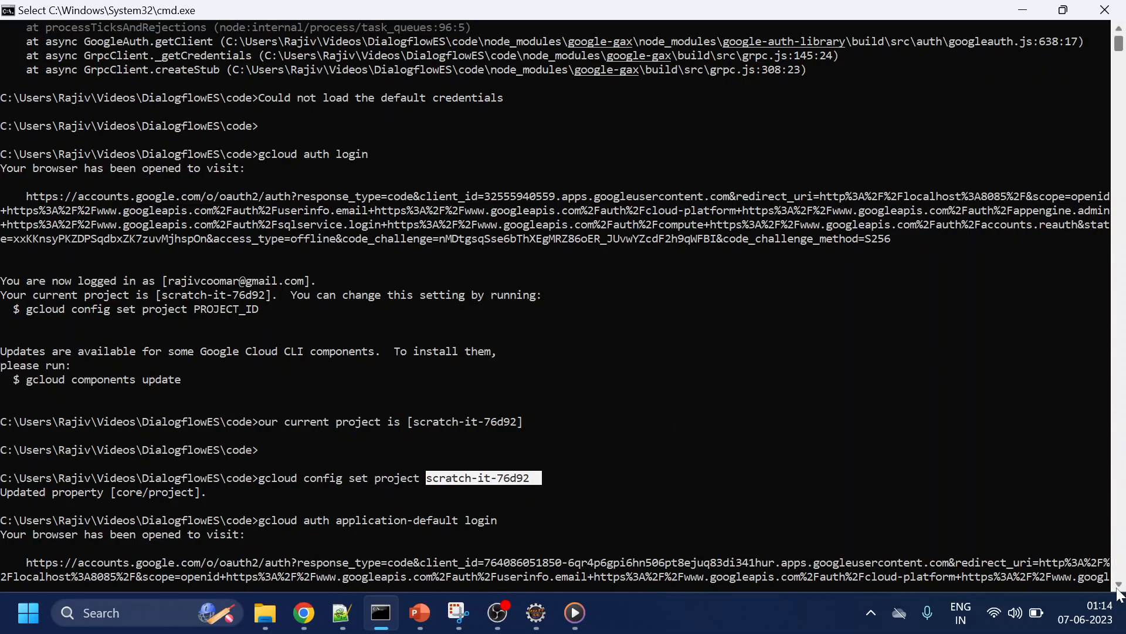
pyautogui.click(303, 613)
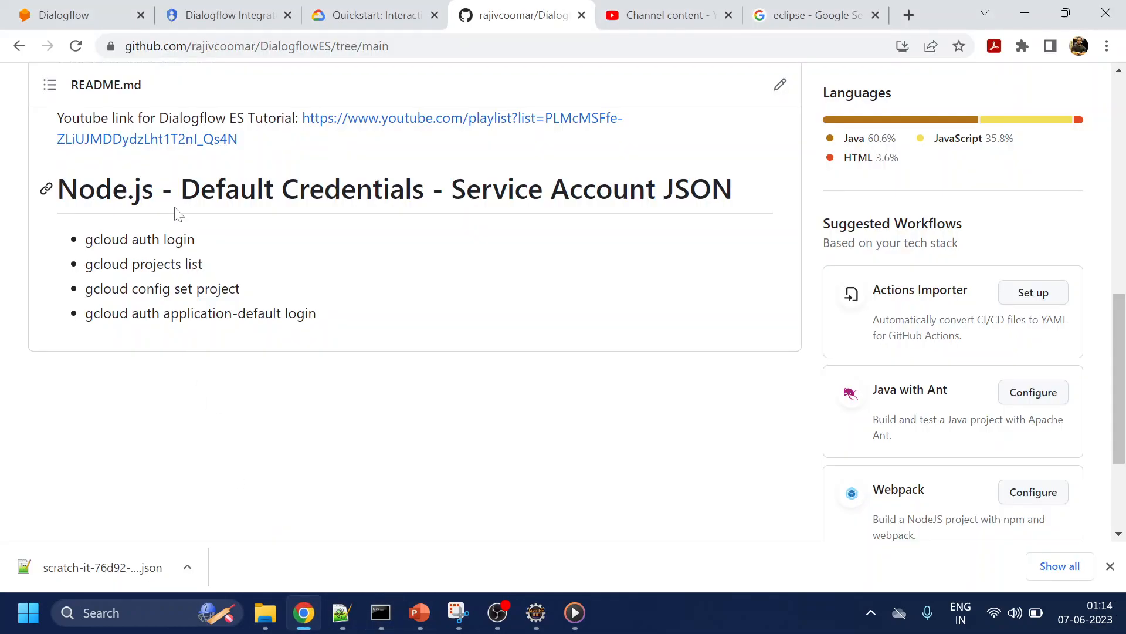
pyautogui.click(72, 15)
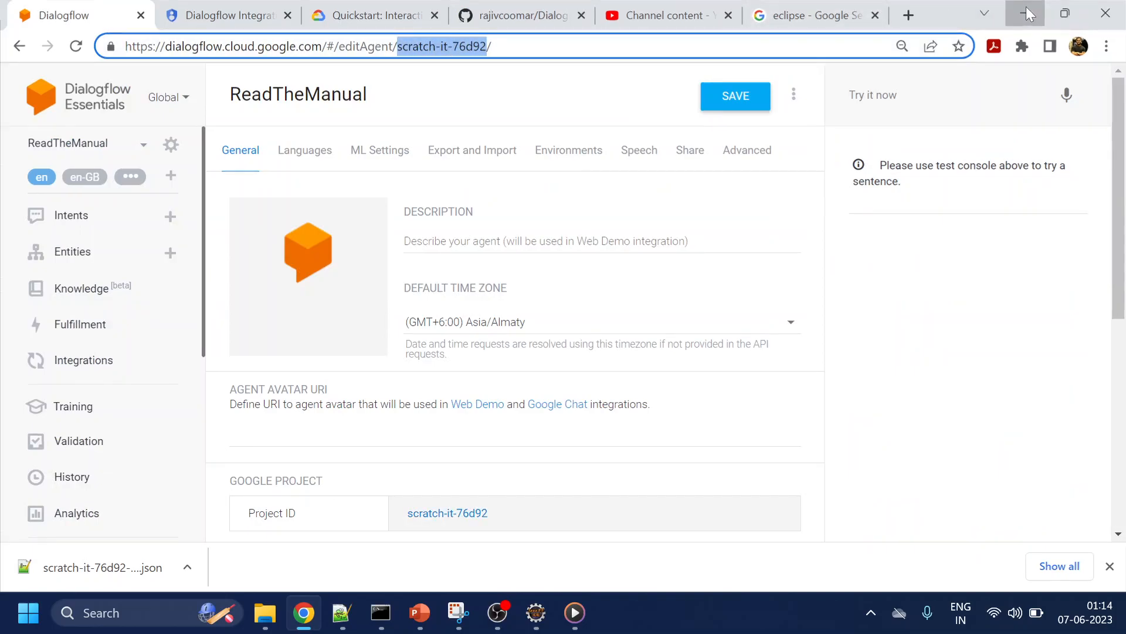
pyautogui.click(380, 613)
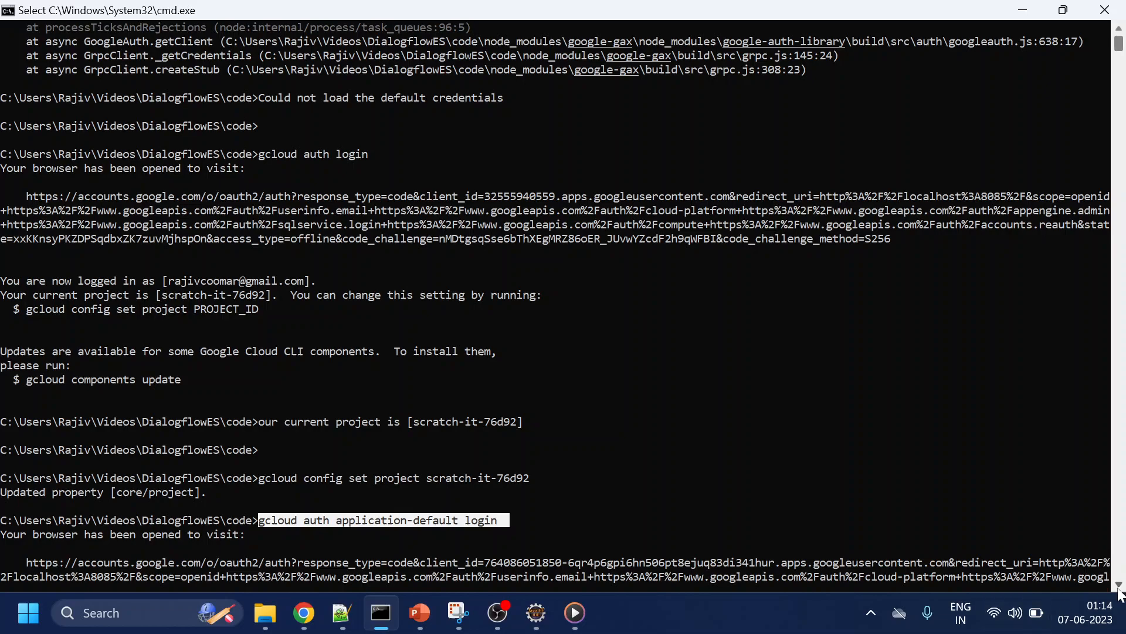
pyautogui.scroll(-3)
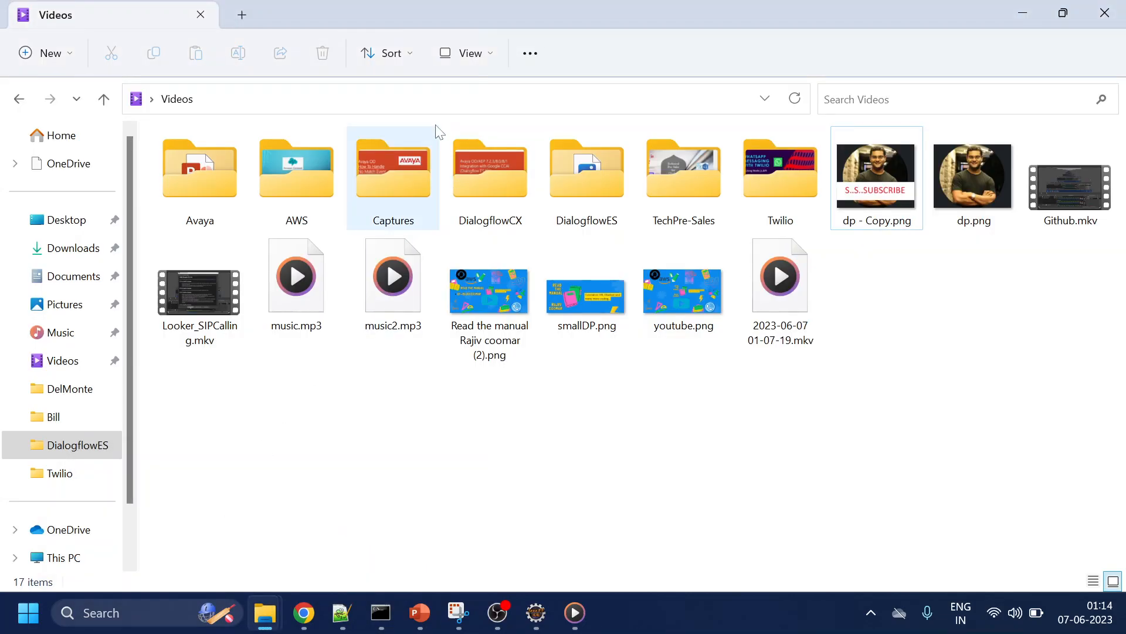
# Browse C:\Users\Rajiv\AppData\Roaming\gcloud\, select the gce file, and check the terminal output
pyautogui.write('C:\\Users\\Rajiv\\AppData\\Roaming\\gcloud\\')
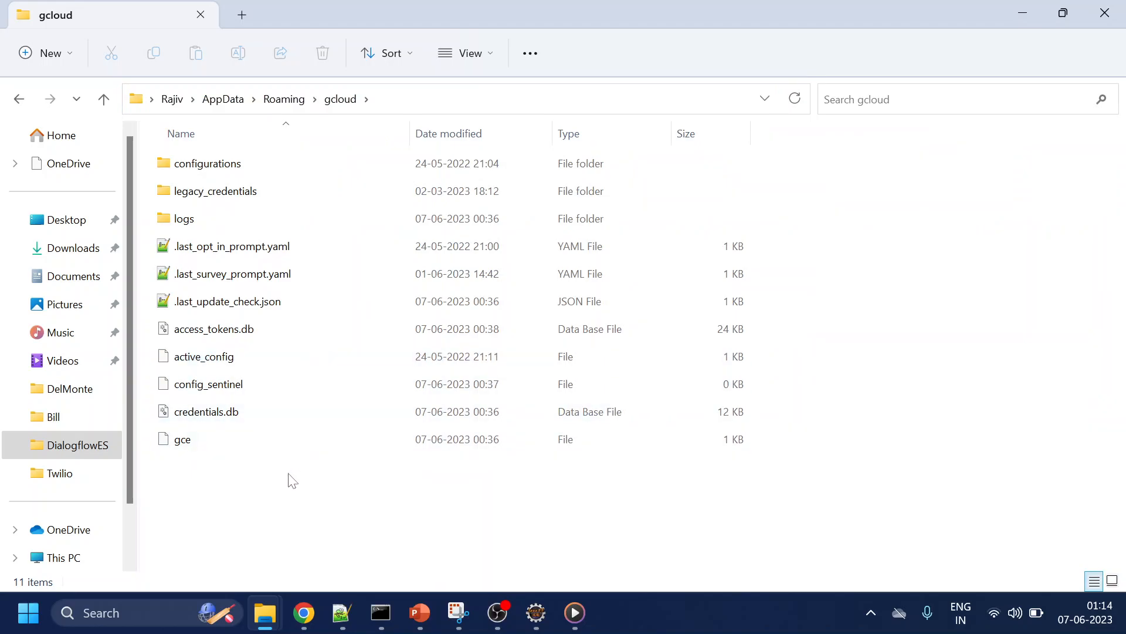
pyautogui.click(182, 439)
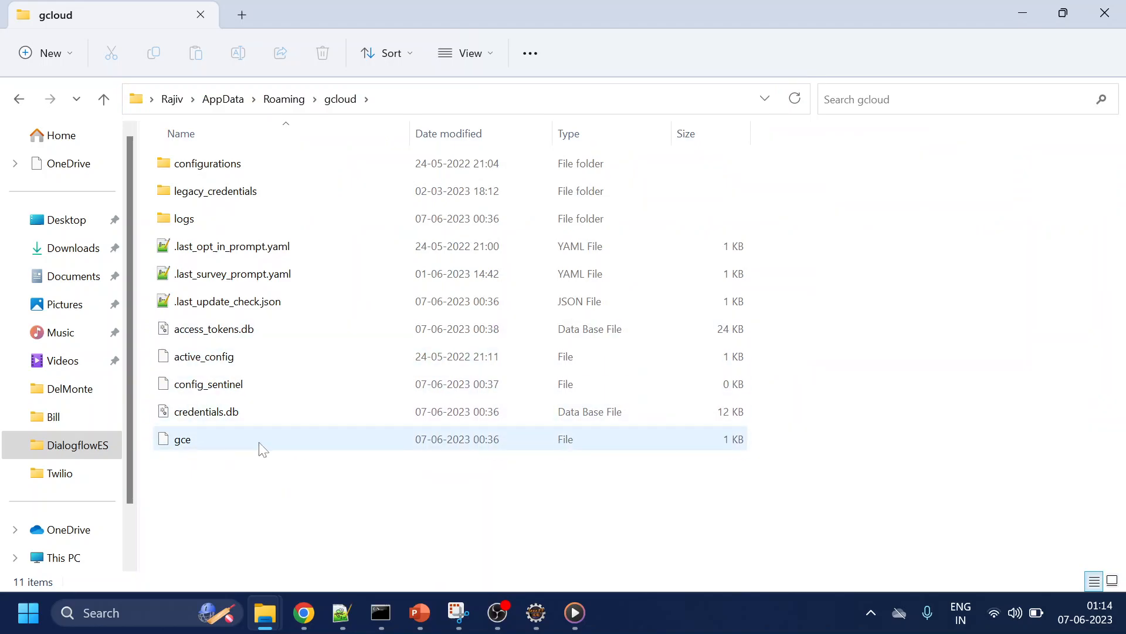
pyautogui.click(380, 612)
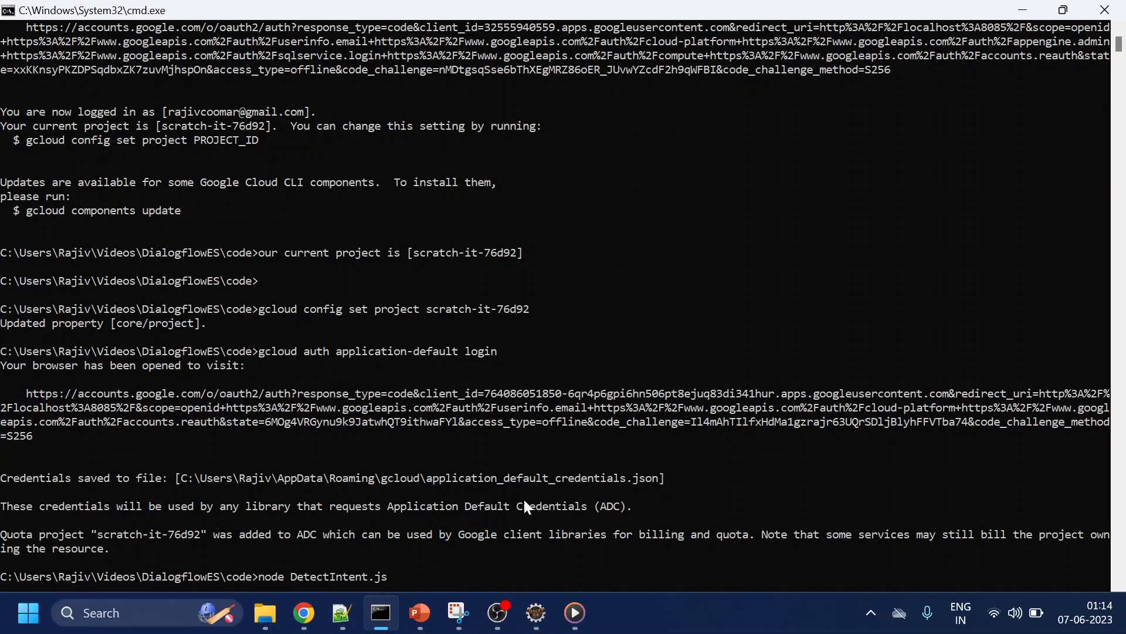
pyautogui.moveTo(264, 612)
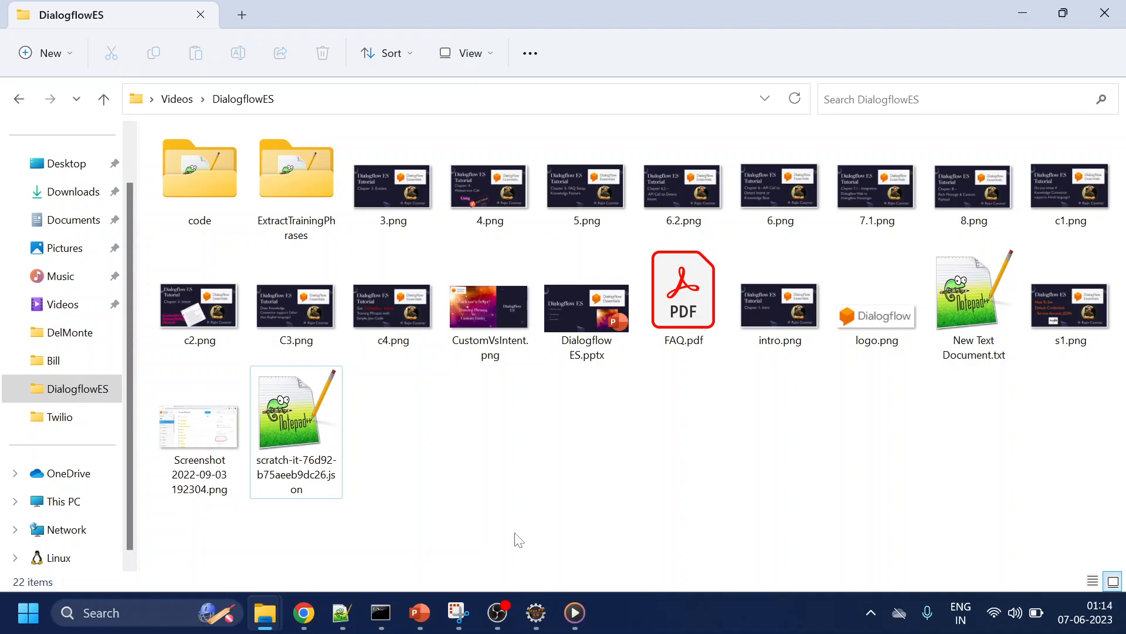
# Highlight the four gcloud commands in the GitHub README, then return to Eclipse's welcome-intent console output
pyautogui.click(304, 613)
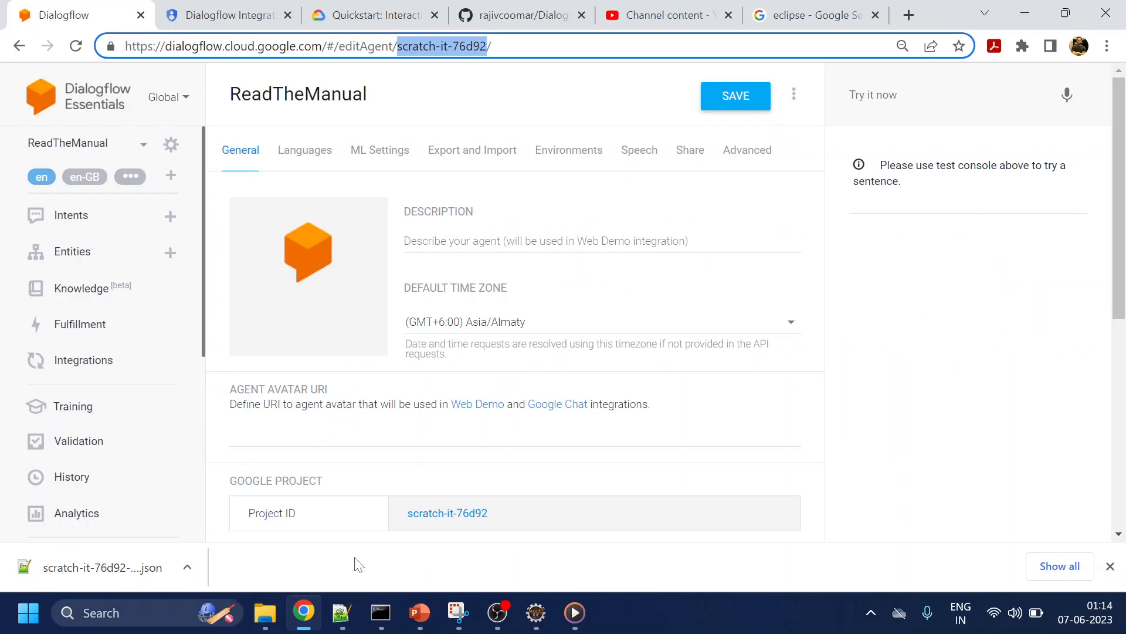
pyautogui.click(523, 15)
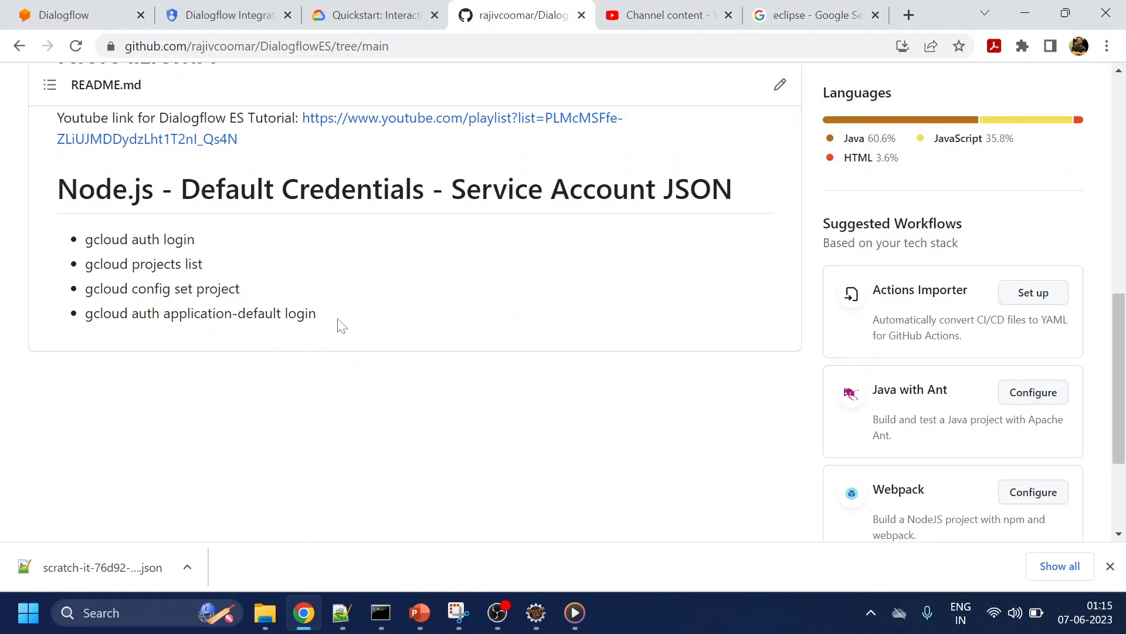
pyautogui.moveTo(84, 239); pyautogui.dragTo(314, 313)
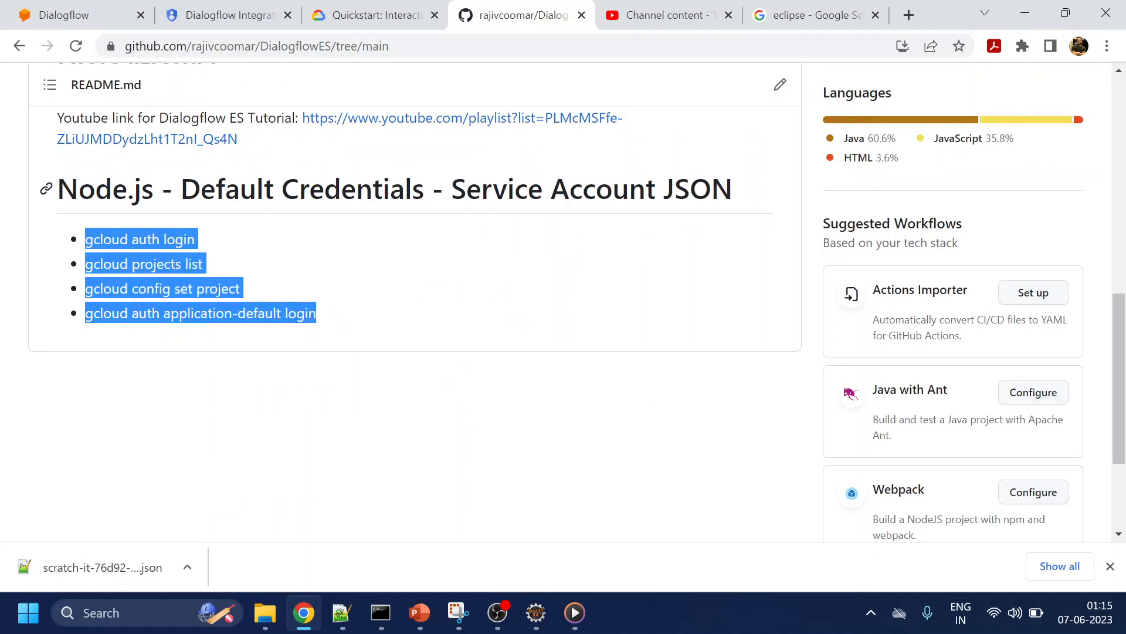
pyautogui.moveTo(489, 273)
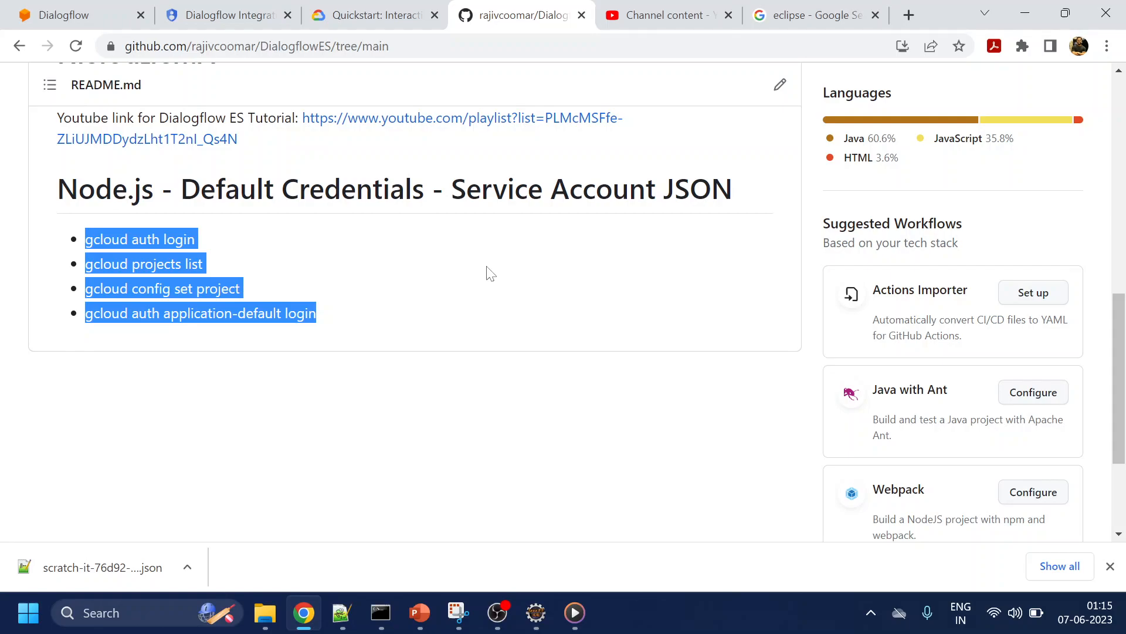
pyautogui.moveTo(322, 254)
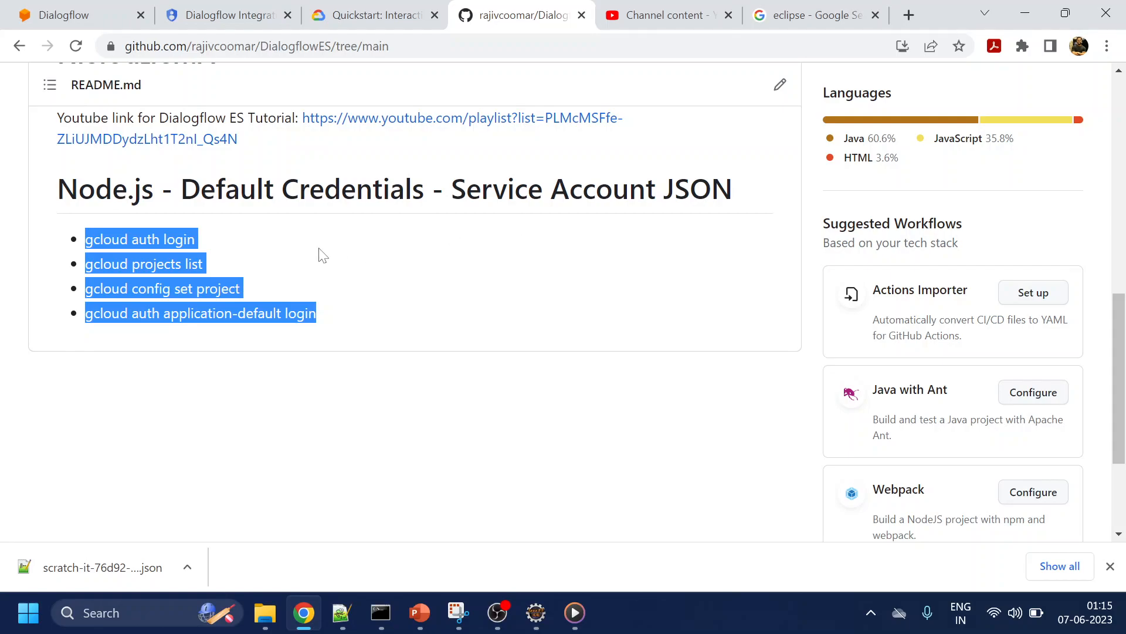
pyautogui.moveTo(263, 300)
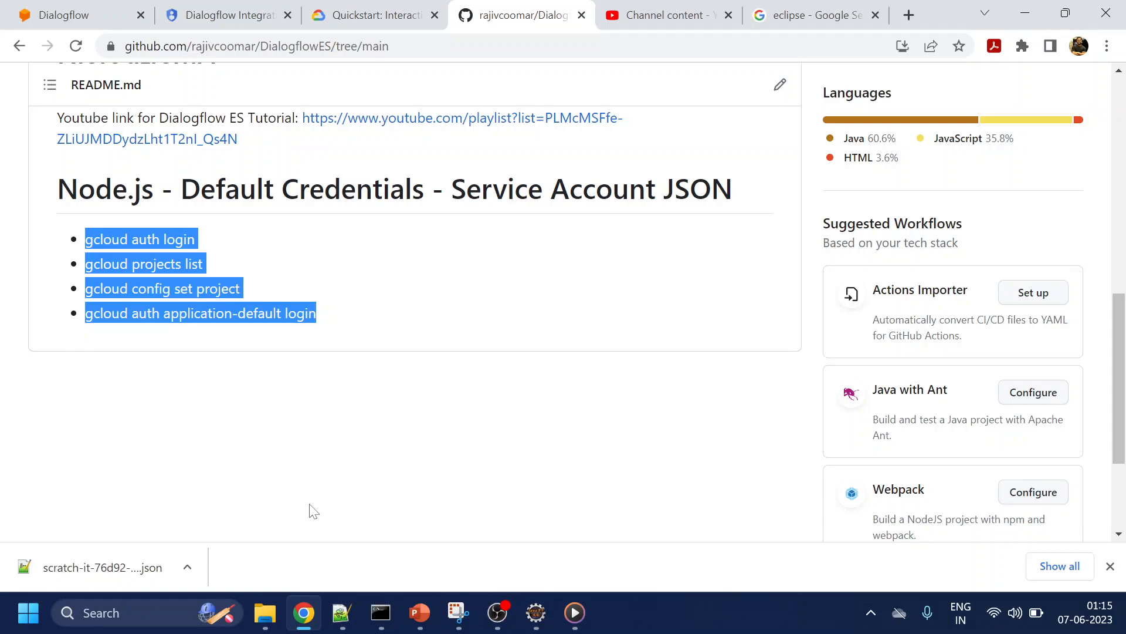
pyautogui.click(374, 14)
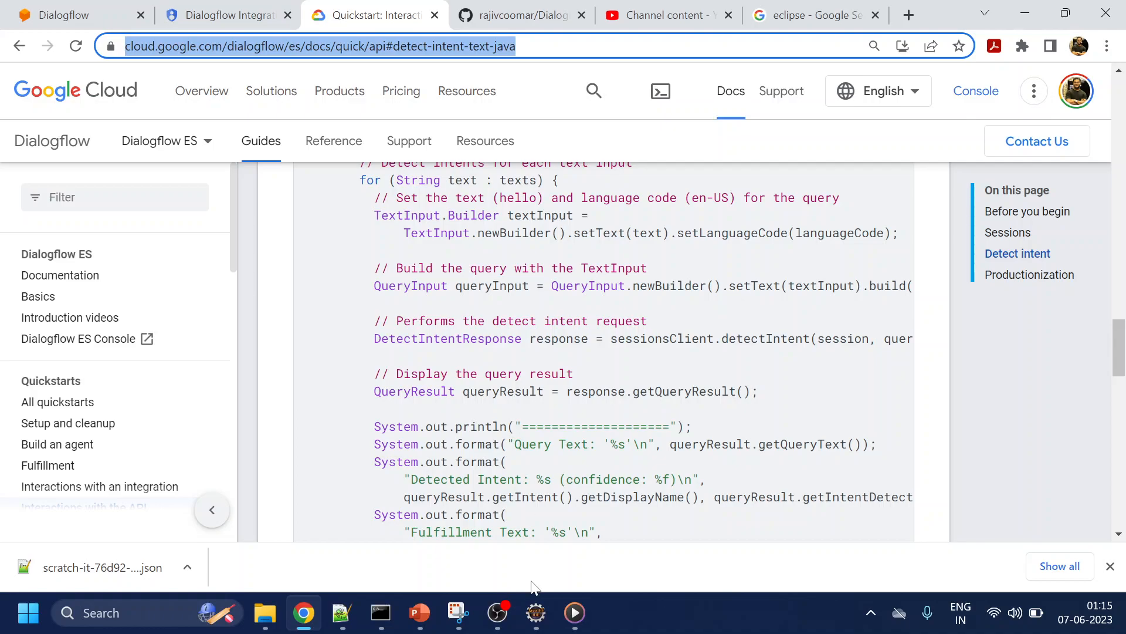
pyautogui.click(535, 612)
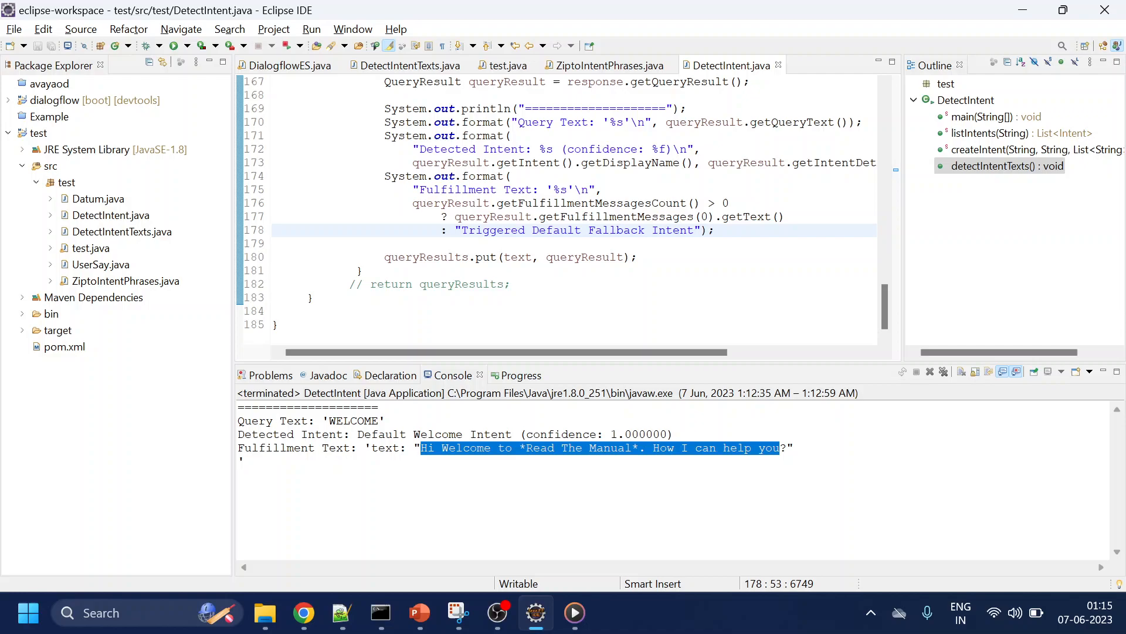
pyautogui.moveTo(616, 230)
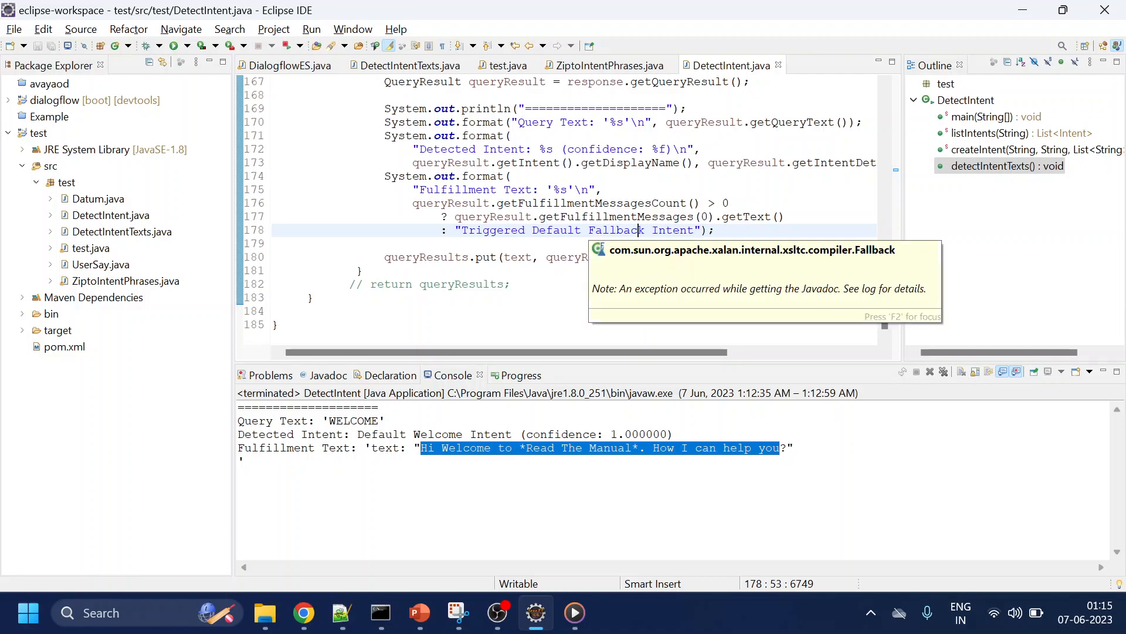